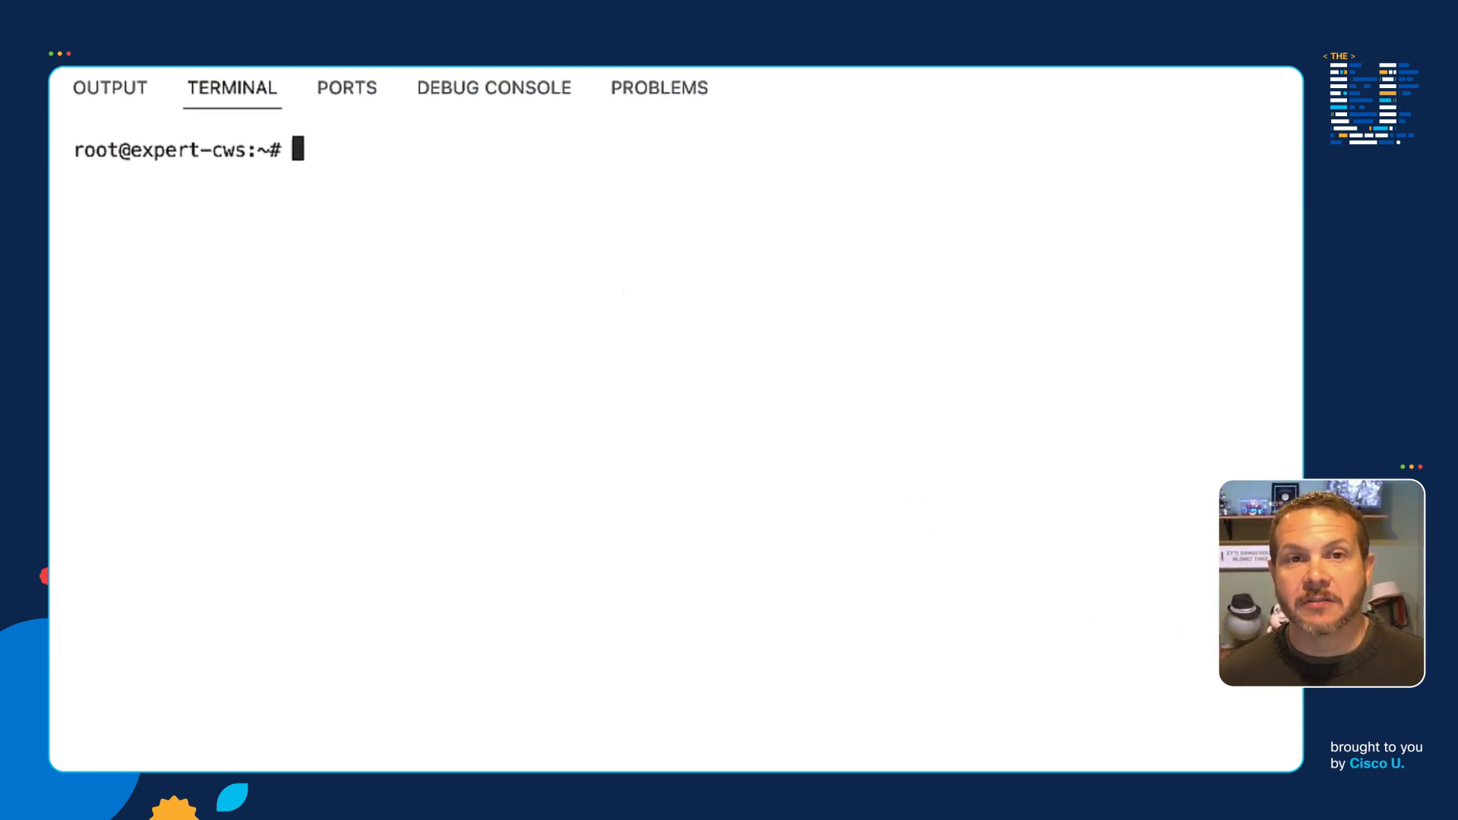
- Run 'docker network ls' then 'docker ps' to reveal the bridge network and running container c1
text(docker)
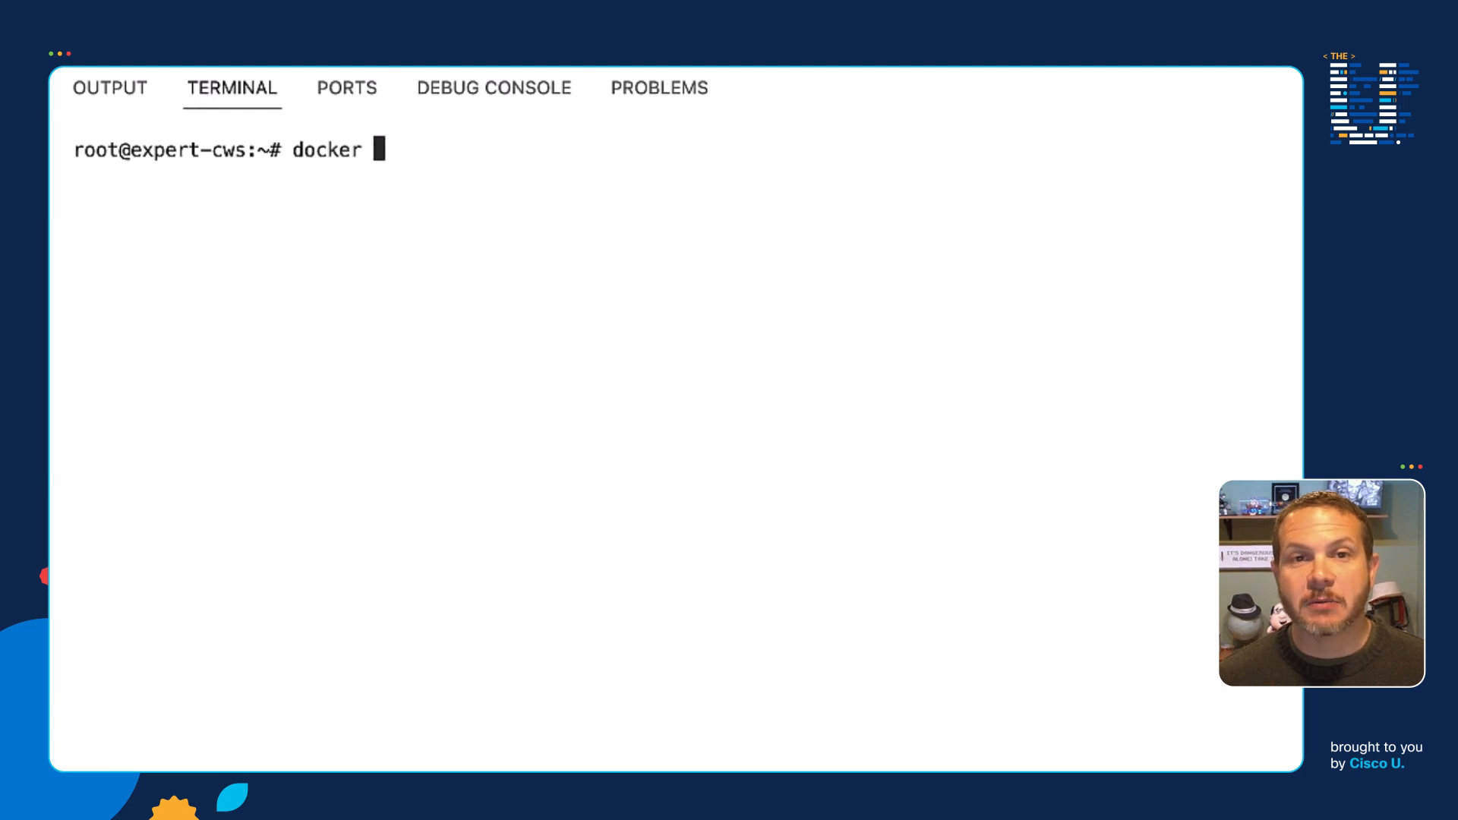
text(network ls)
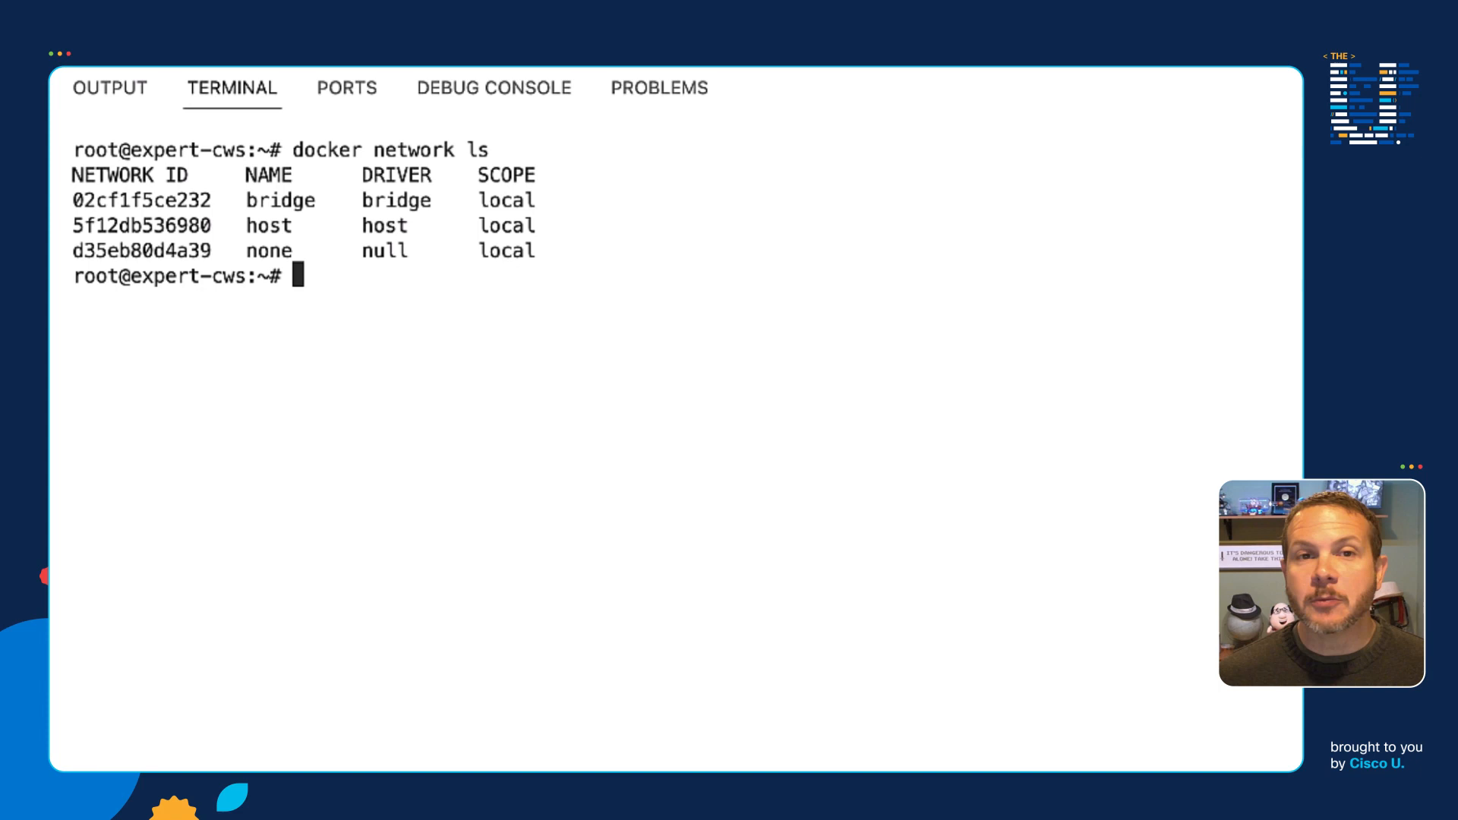
double_click(279, 200)
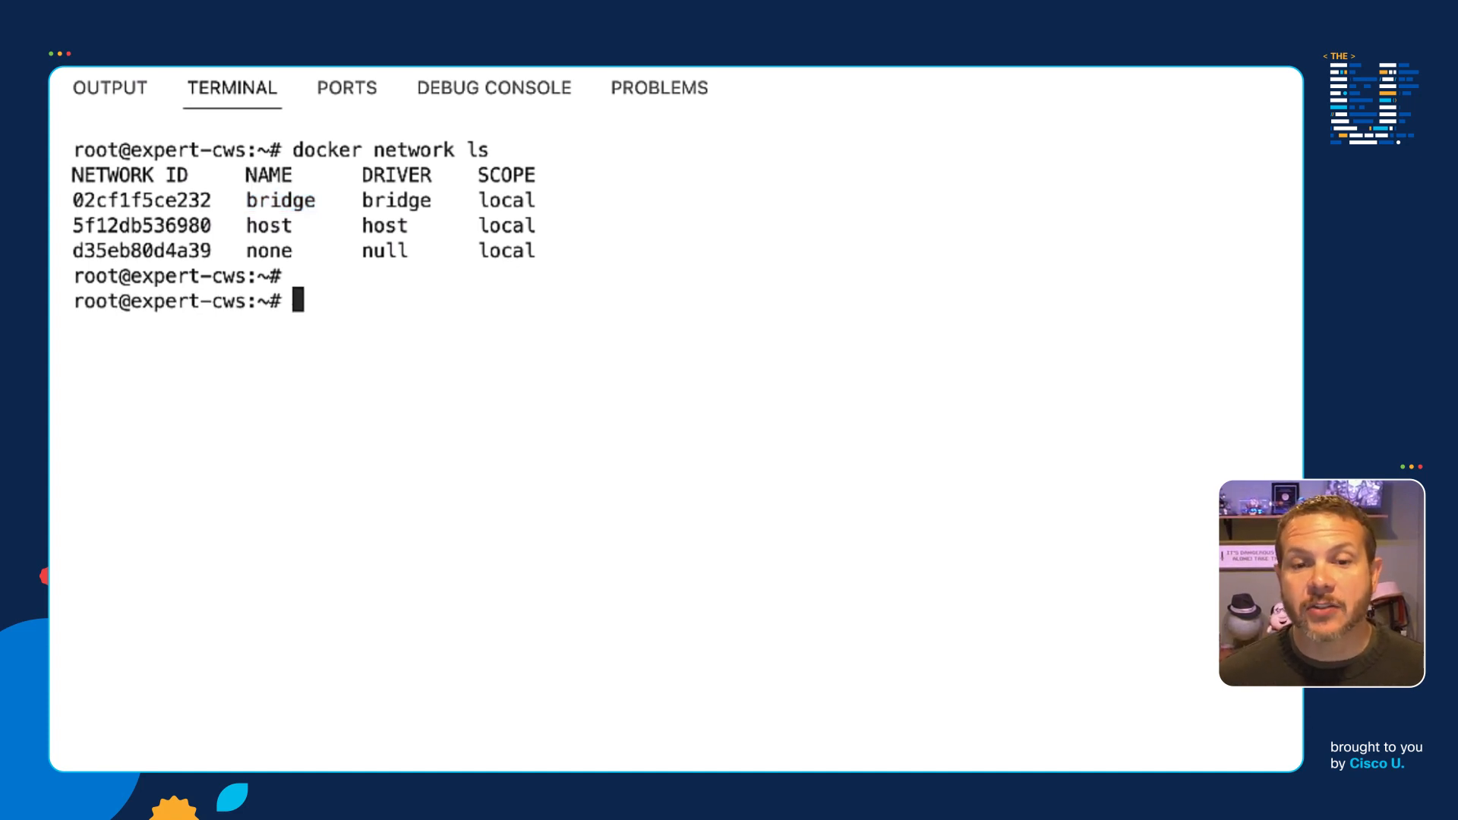
text(docker ps)
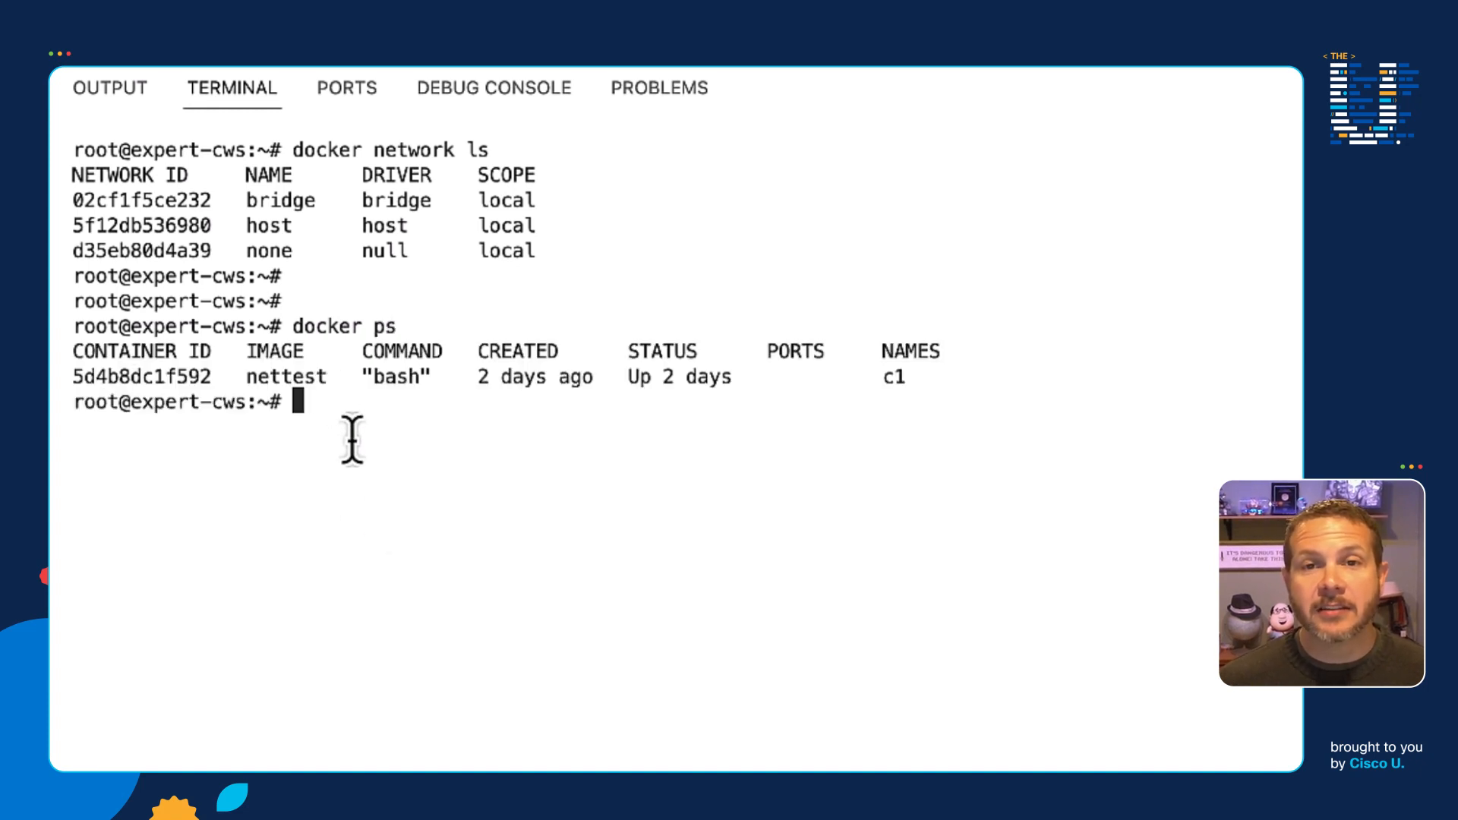
double_click(892, 377)
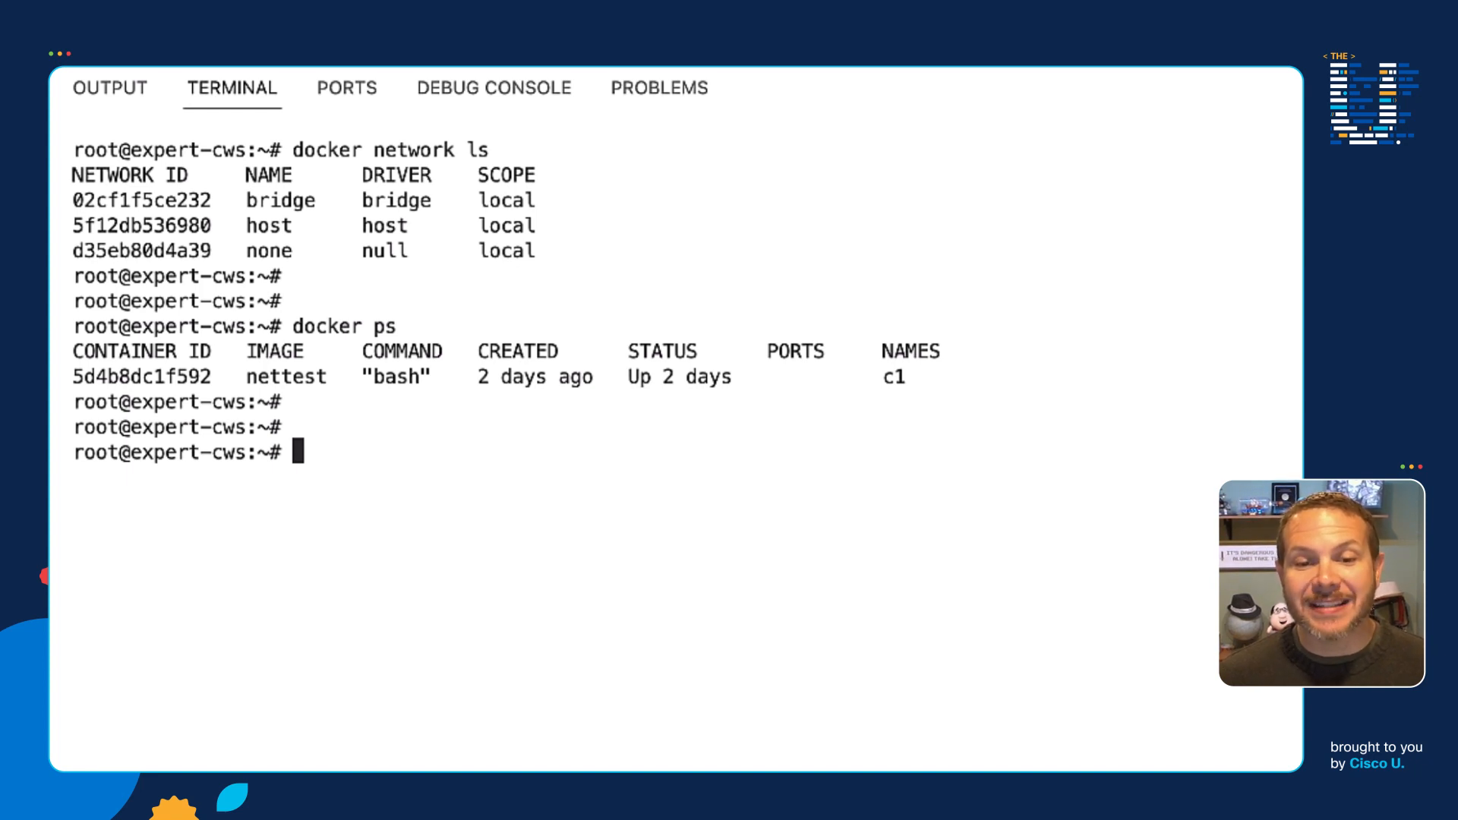
- Enter 'docker network inspect | jq .' at the prompt before clearing the terminal
text(docker)
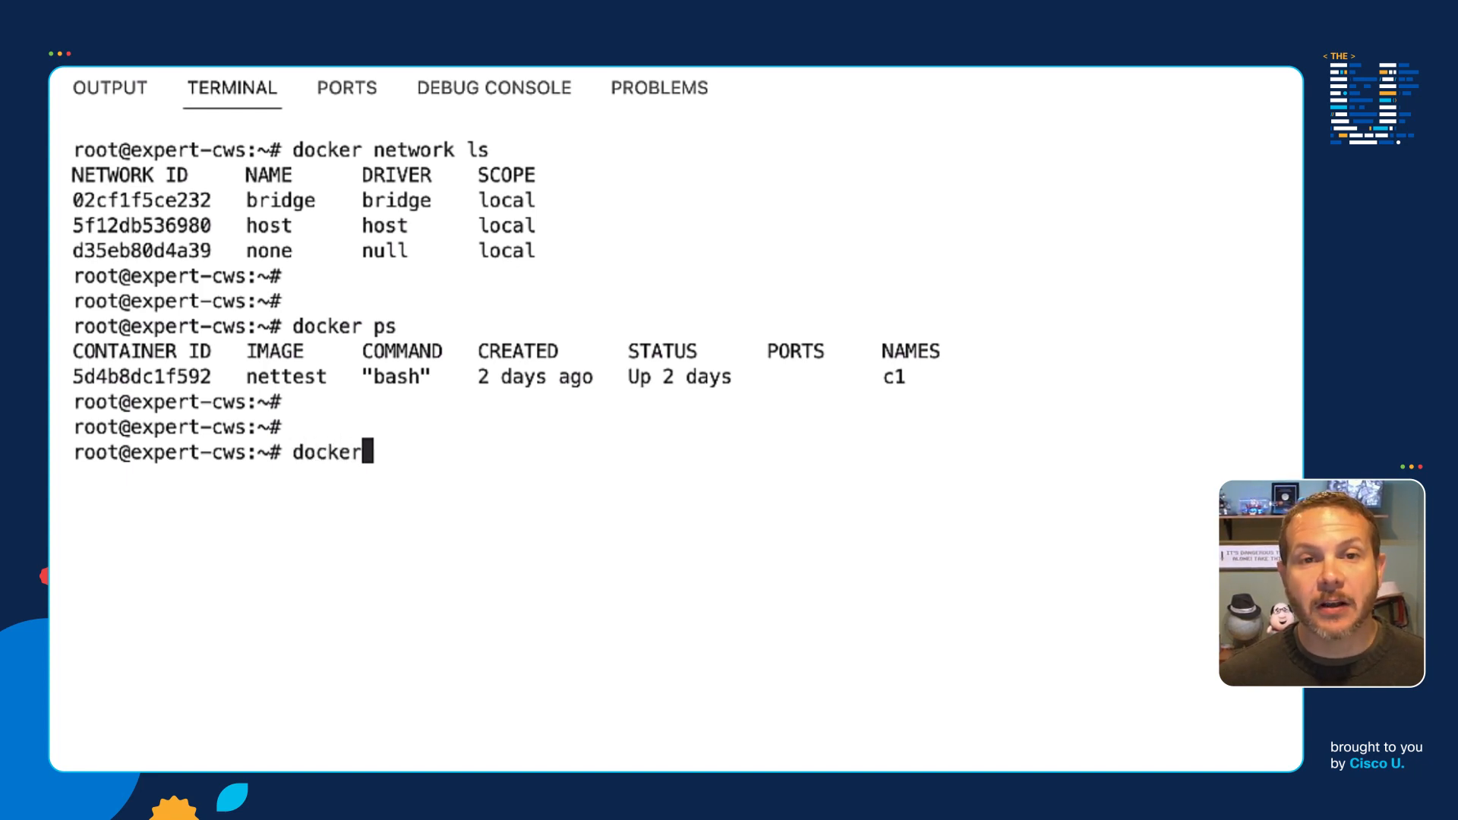
text(network)
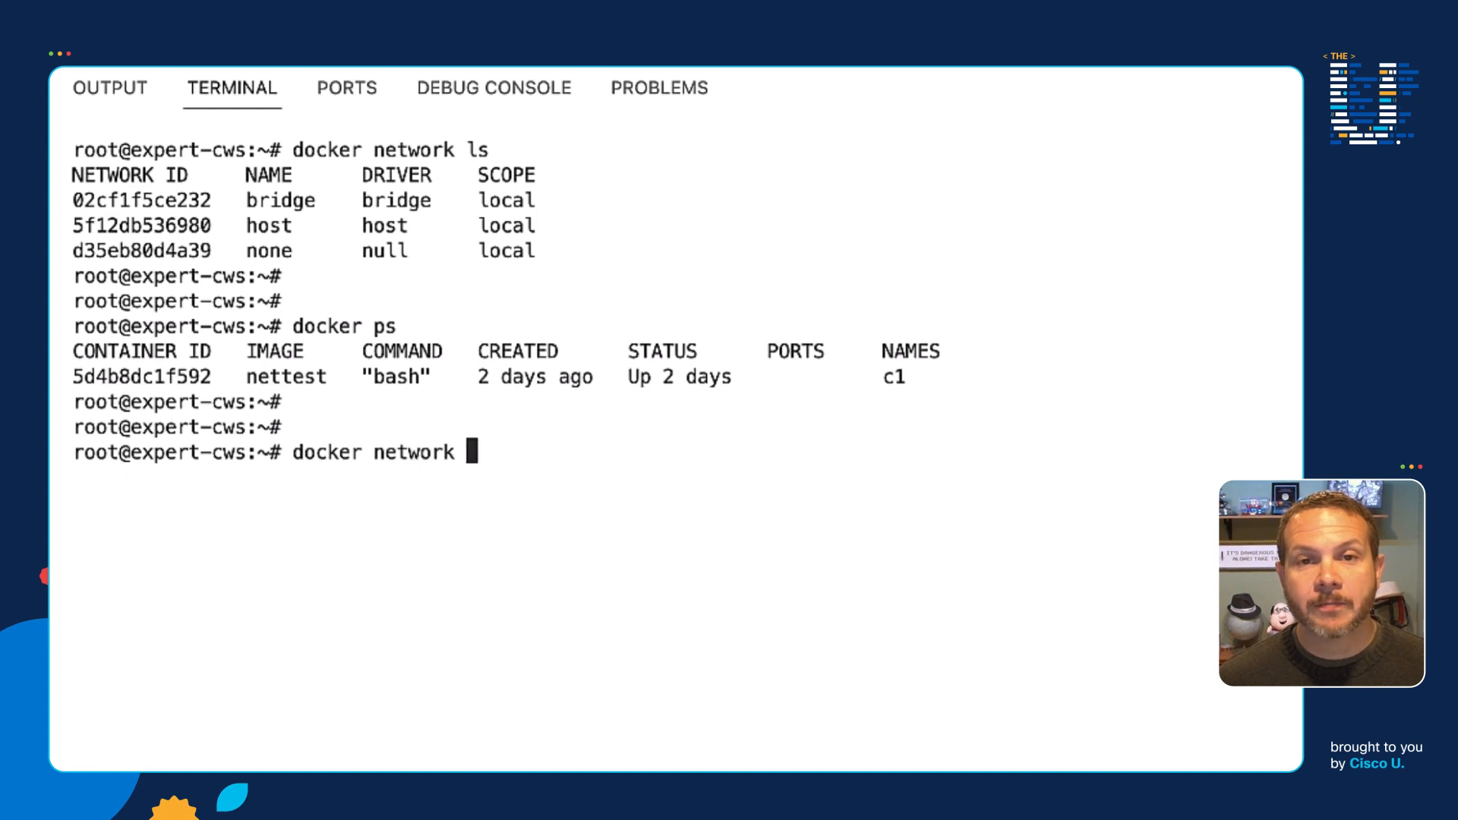
text(inspect)
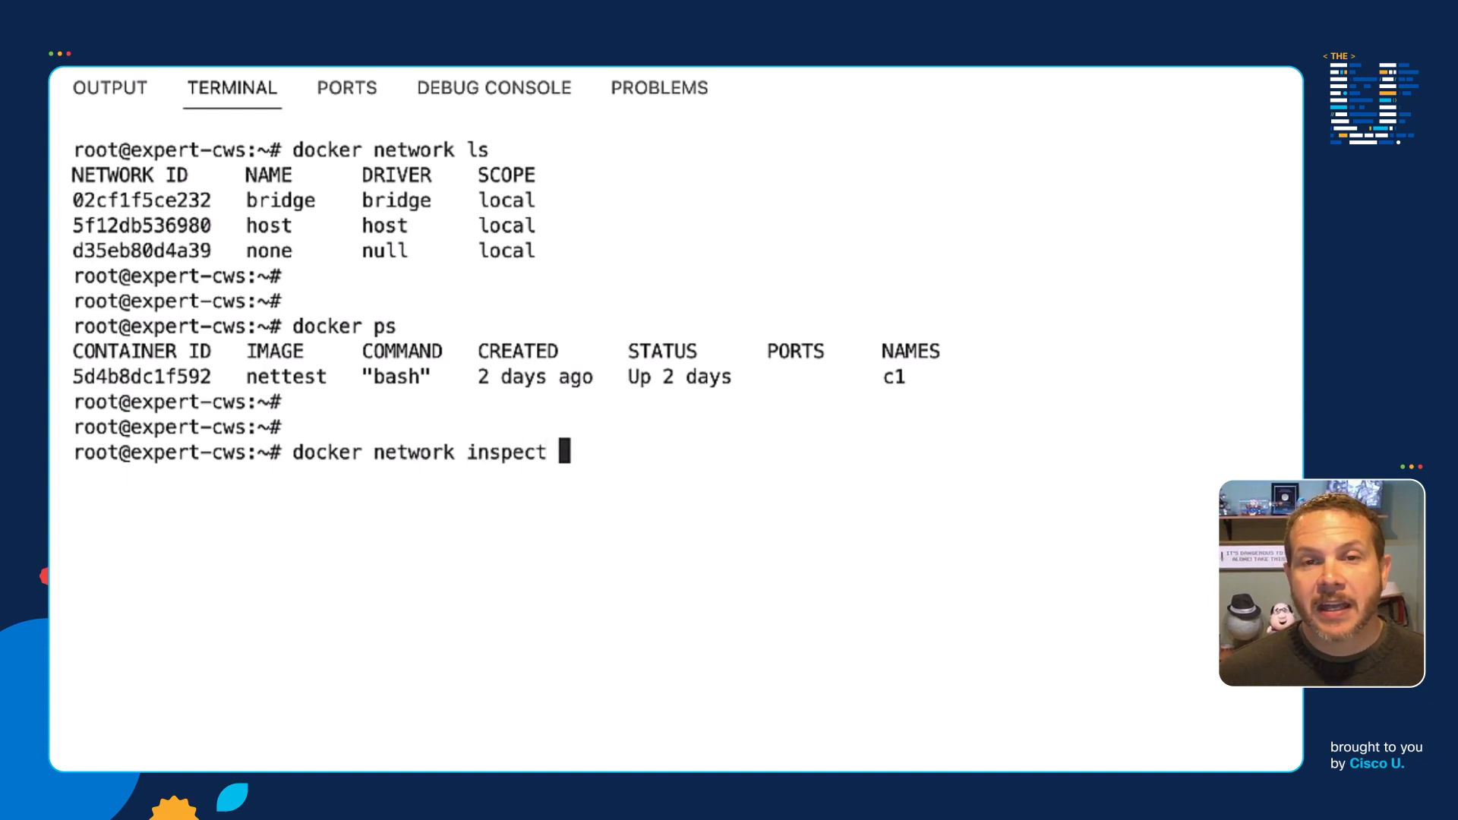
text(| j)
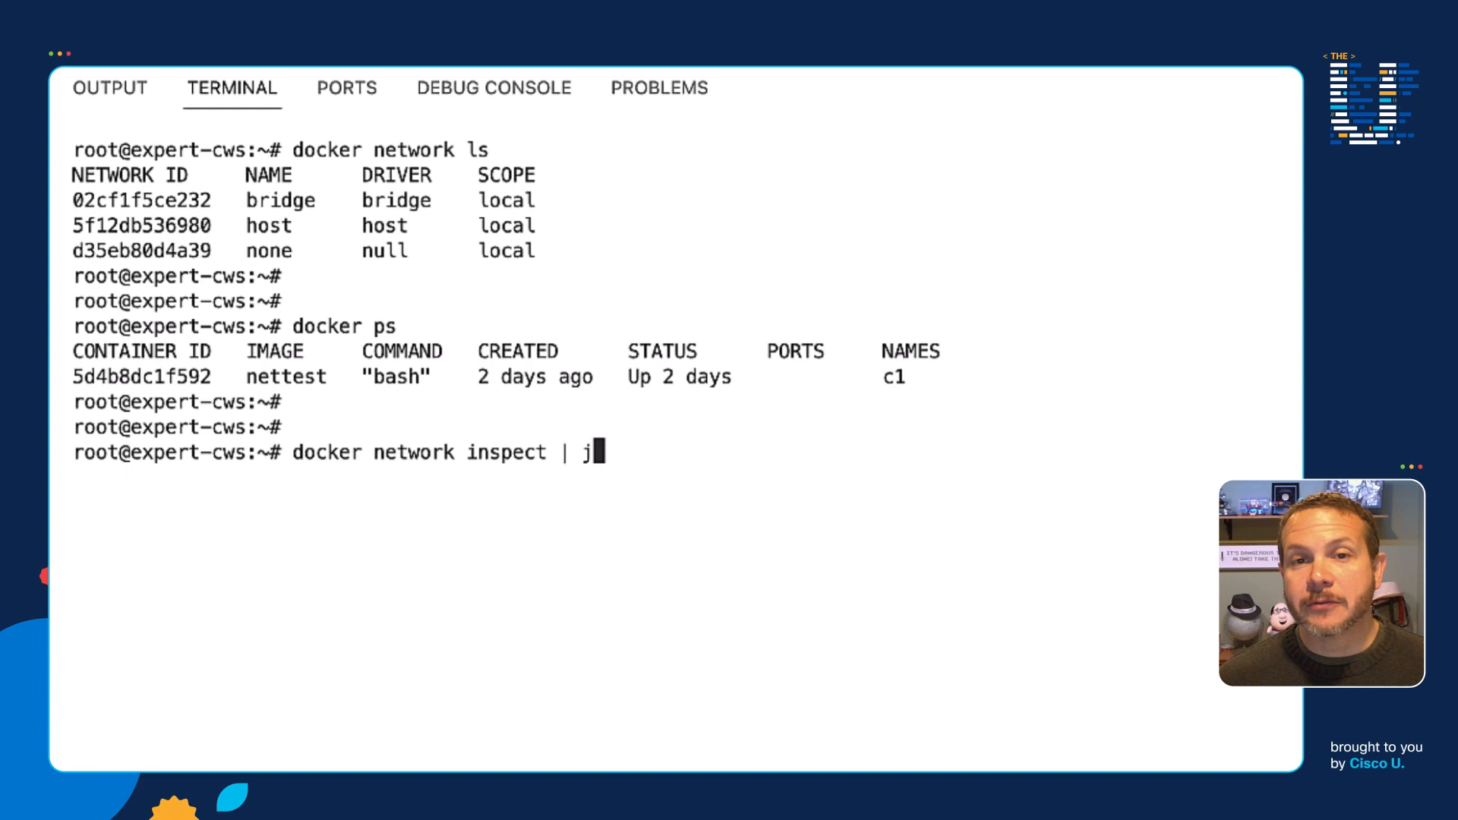
text(q)
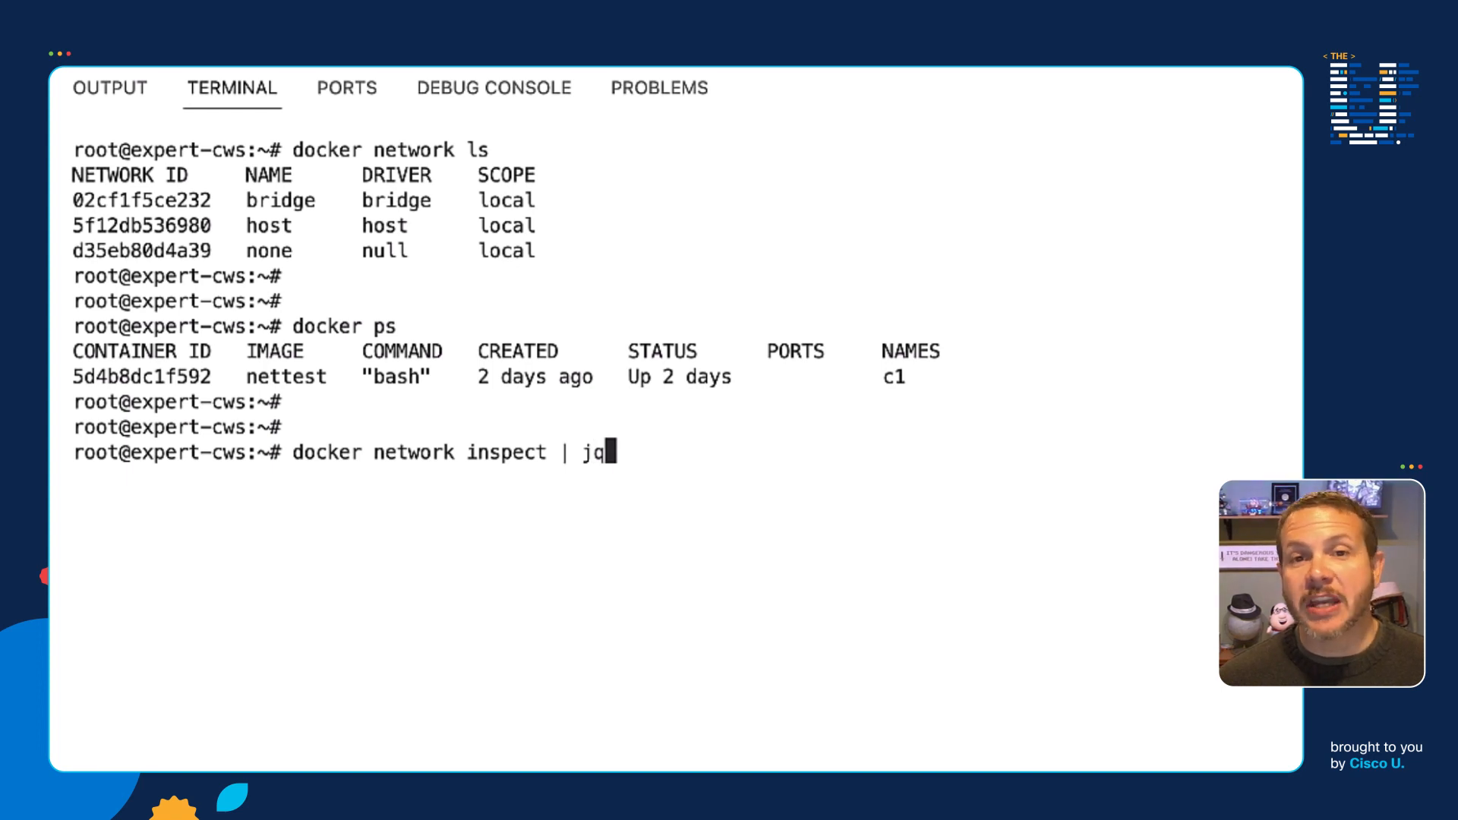
text(.)
text(dock)
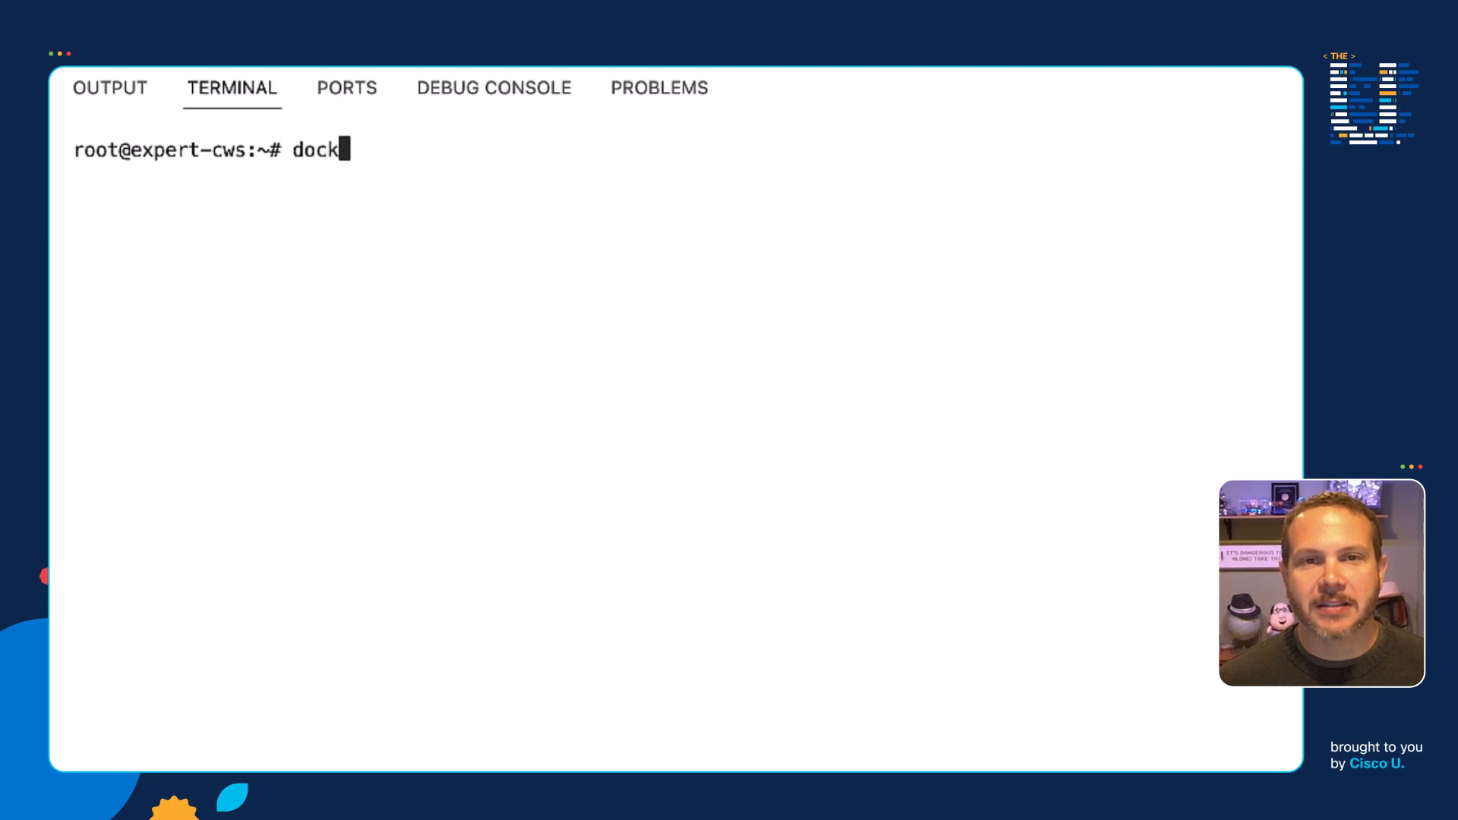
- Run 'docker network inspect bridge | jq .' showing c1 at 172.17.0.2/16 on docker0
text(er network inspect)
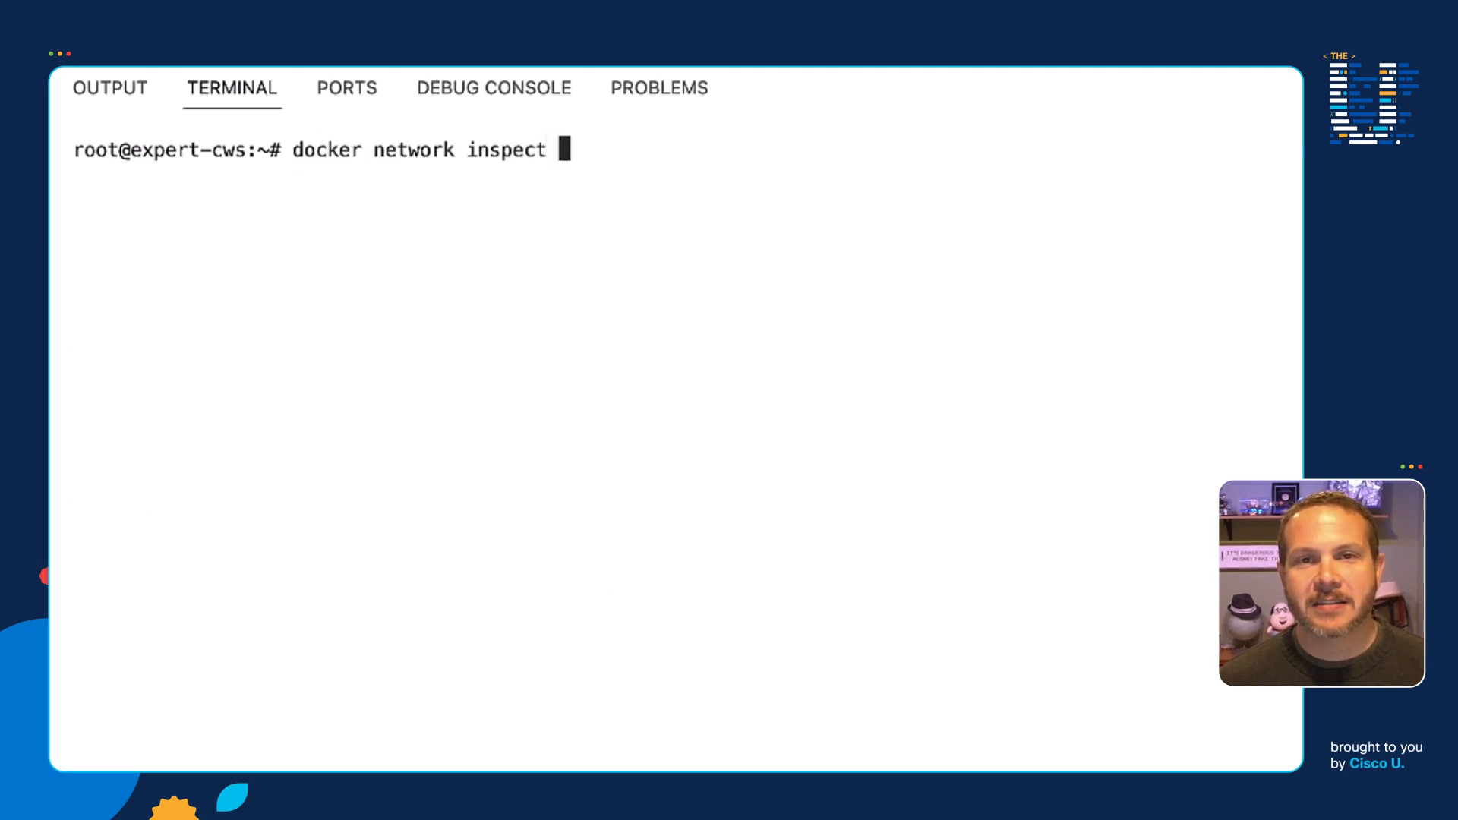
text(bri)
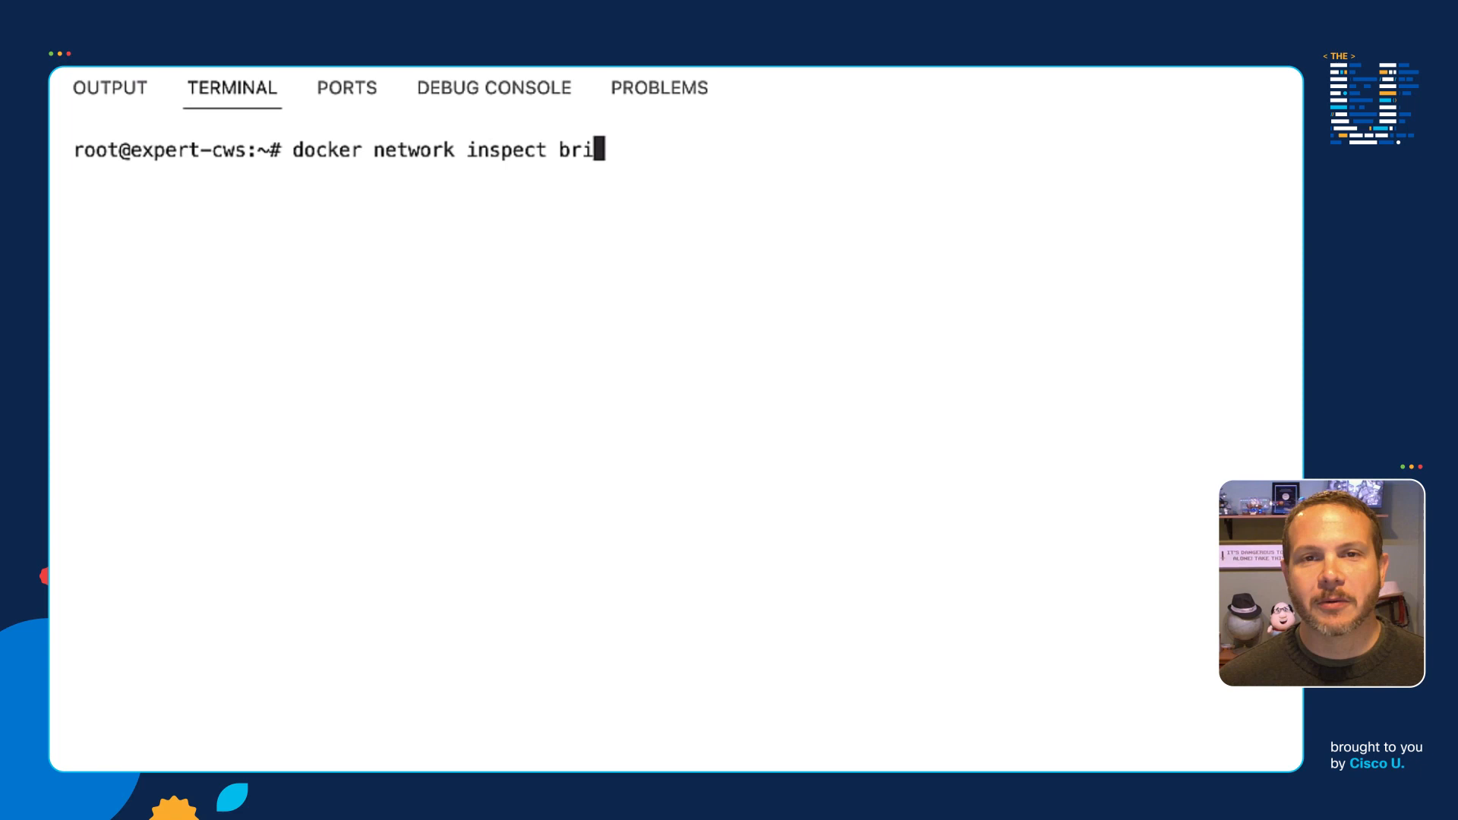
text(dge |)
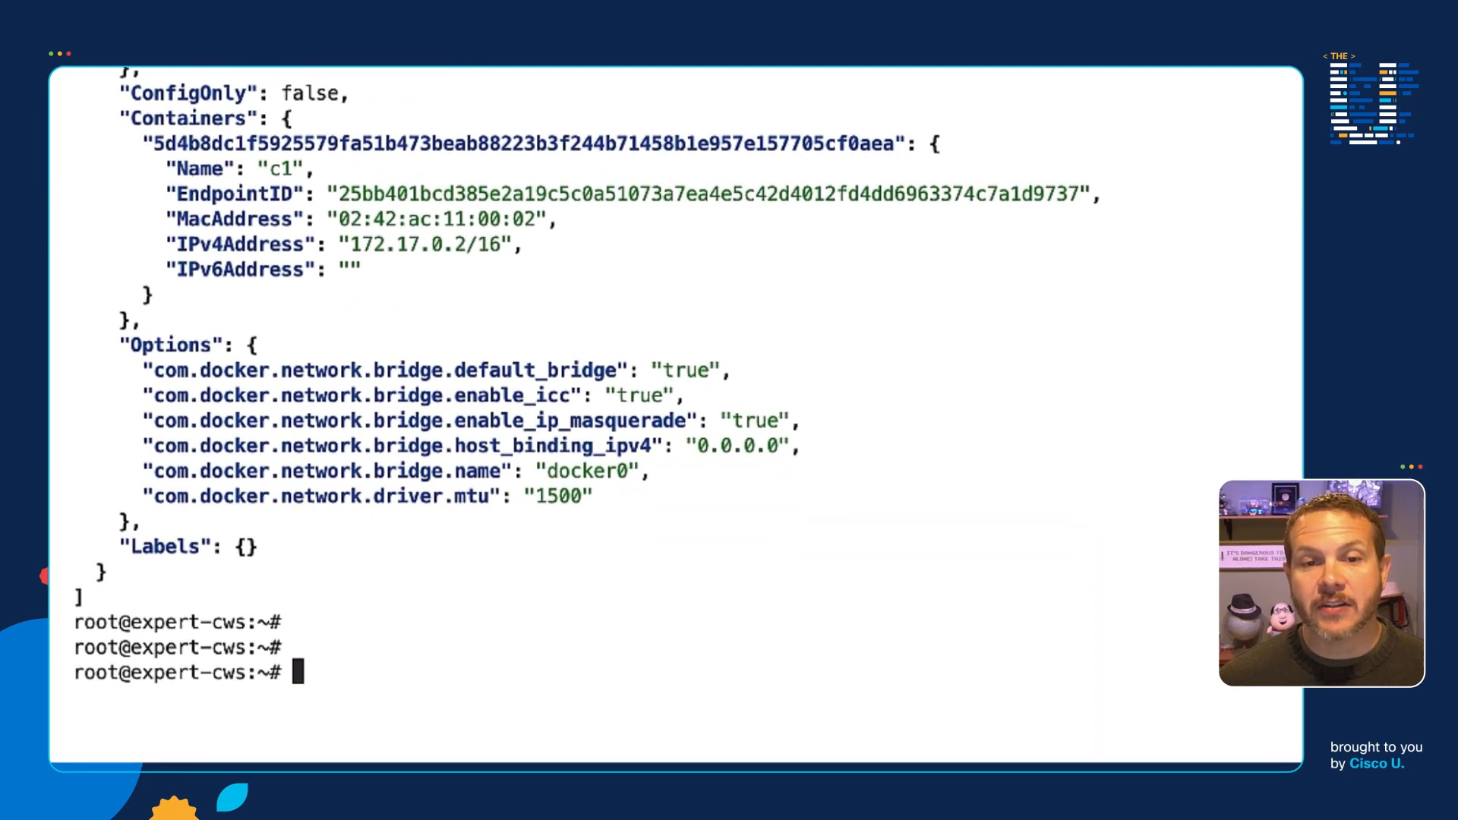
- Run 'docker inspect c1 | jq .' showing IP 172.17.0.2 and gateway 172.17.0.1
text(docker inspect c1 |)
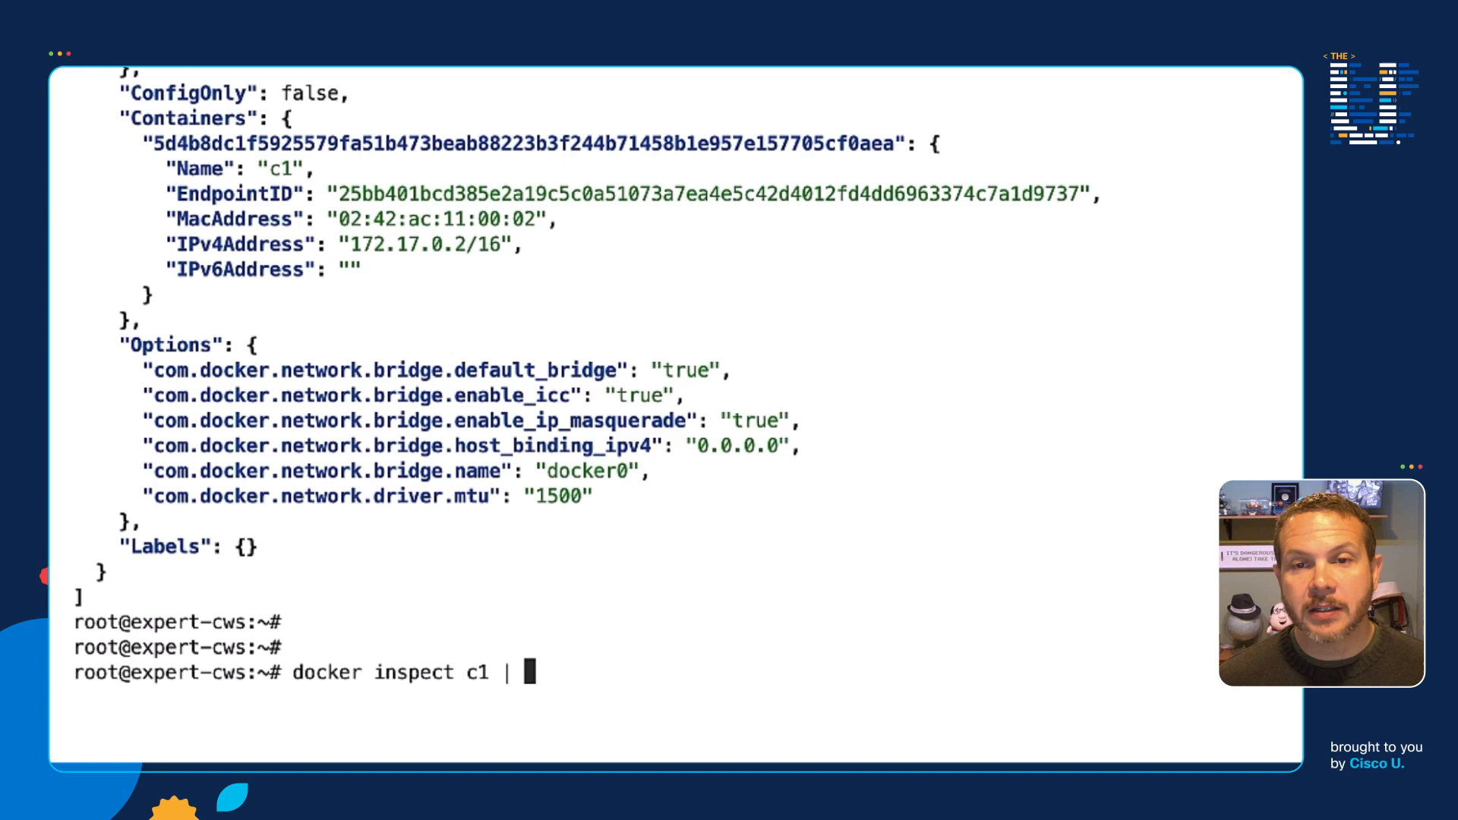
text(jq .)
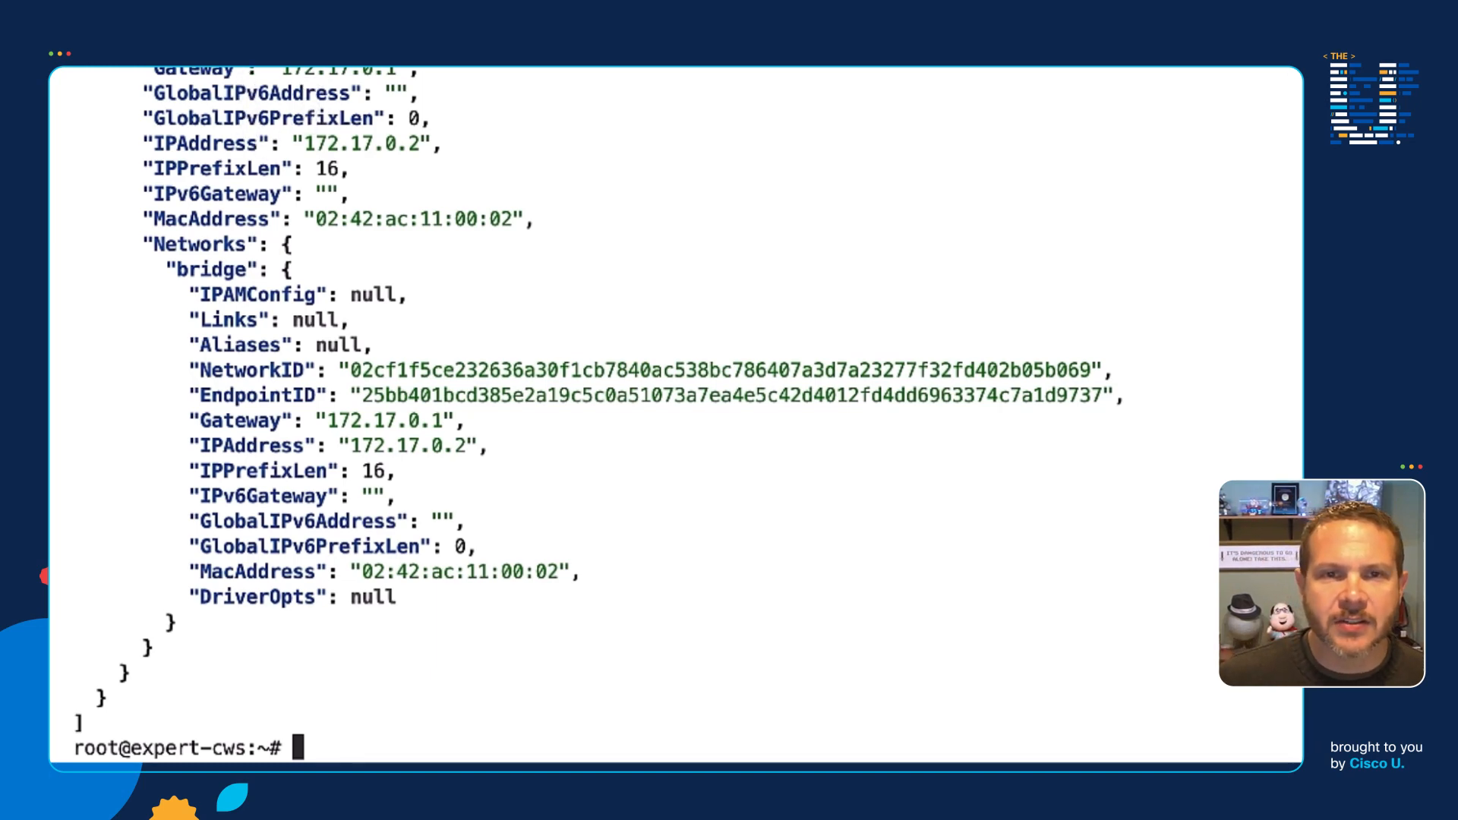
mouse_move(58, 416)
text(docker network inspect bridge | jq .)
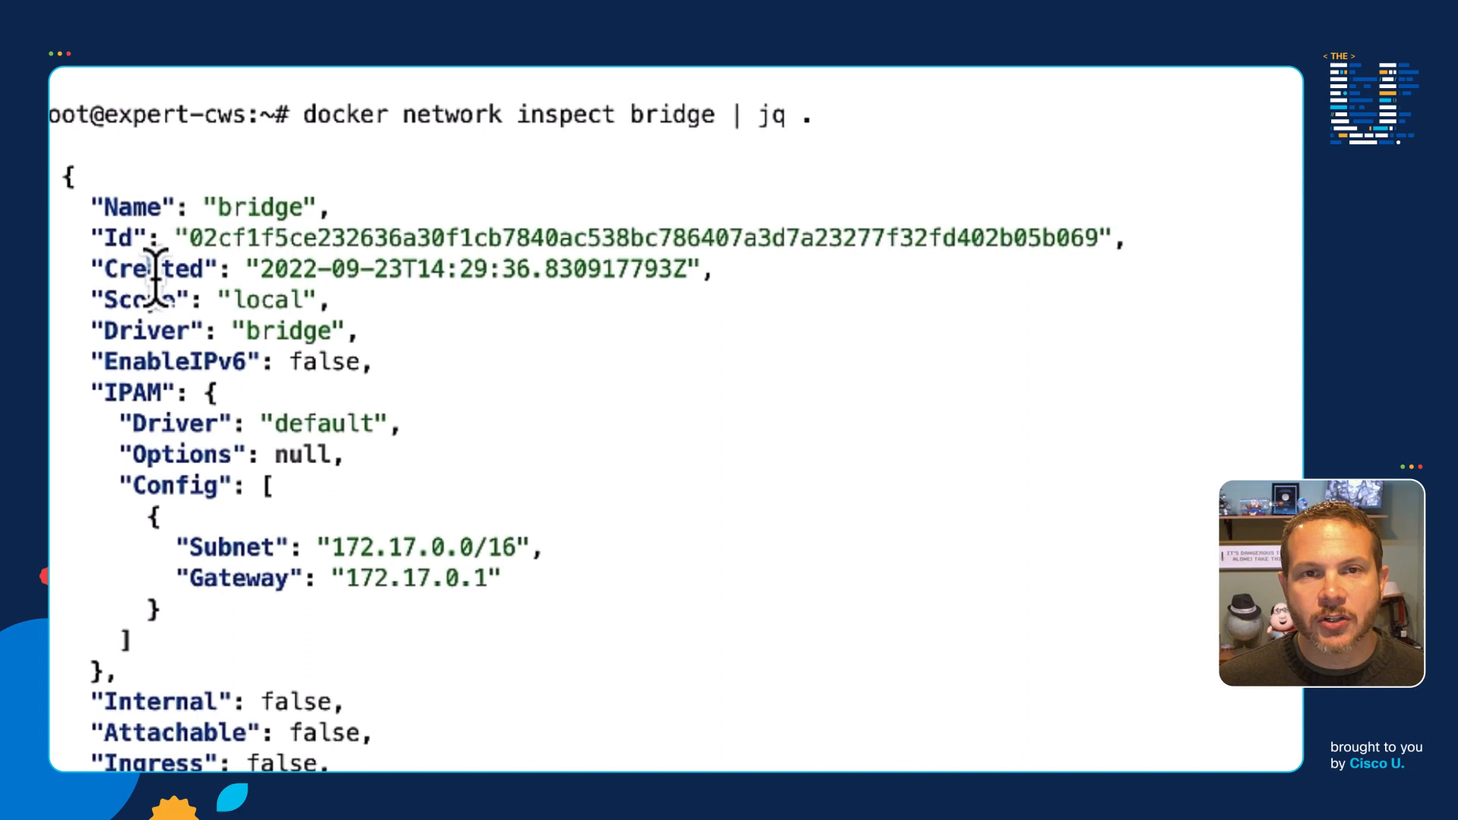
- Highlight the start of the bridge network Id in the inspect output, then scroll back down
double_click(214, 239)
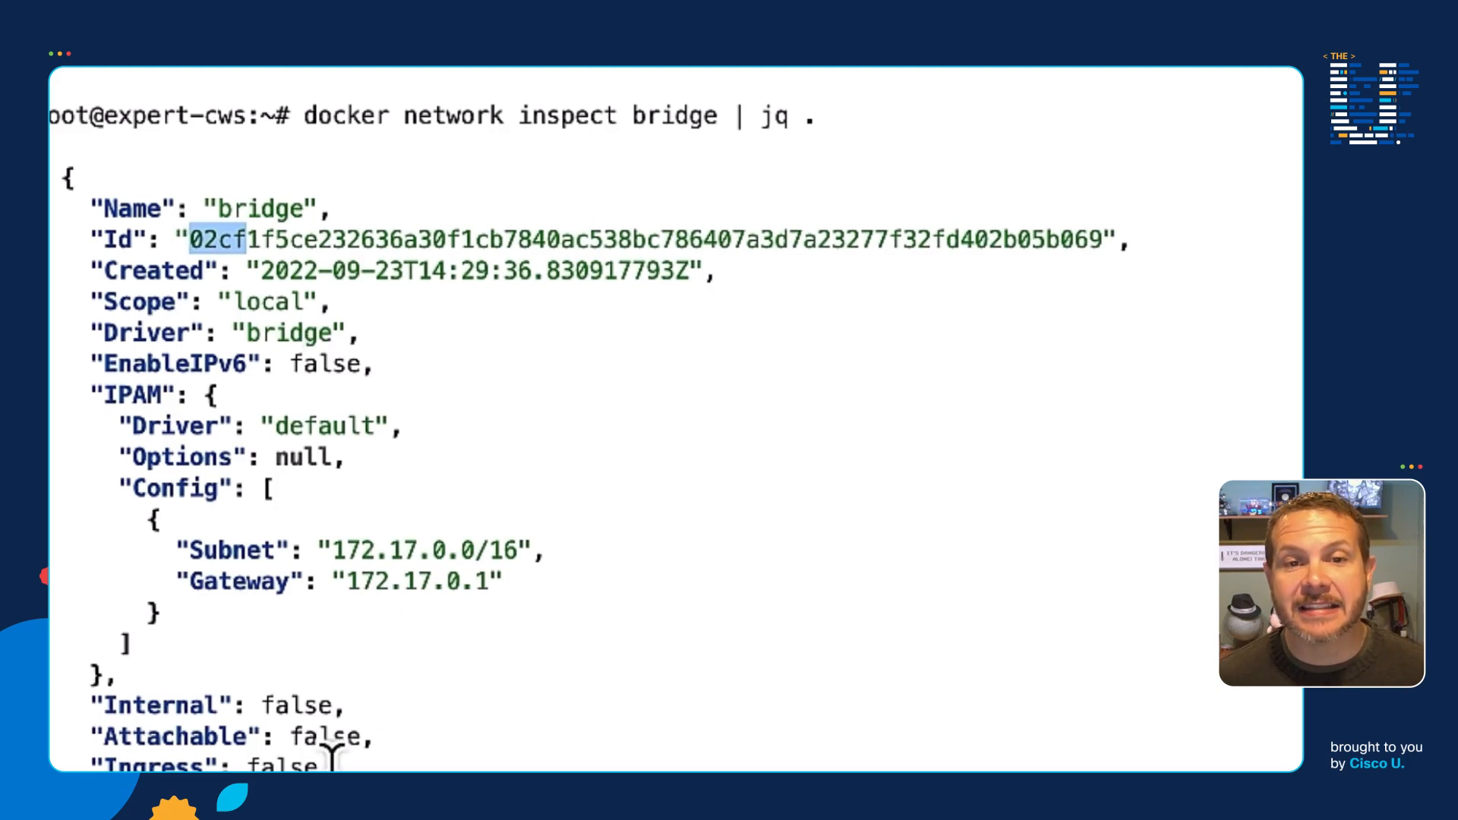
scroll(down, 3)
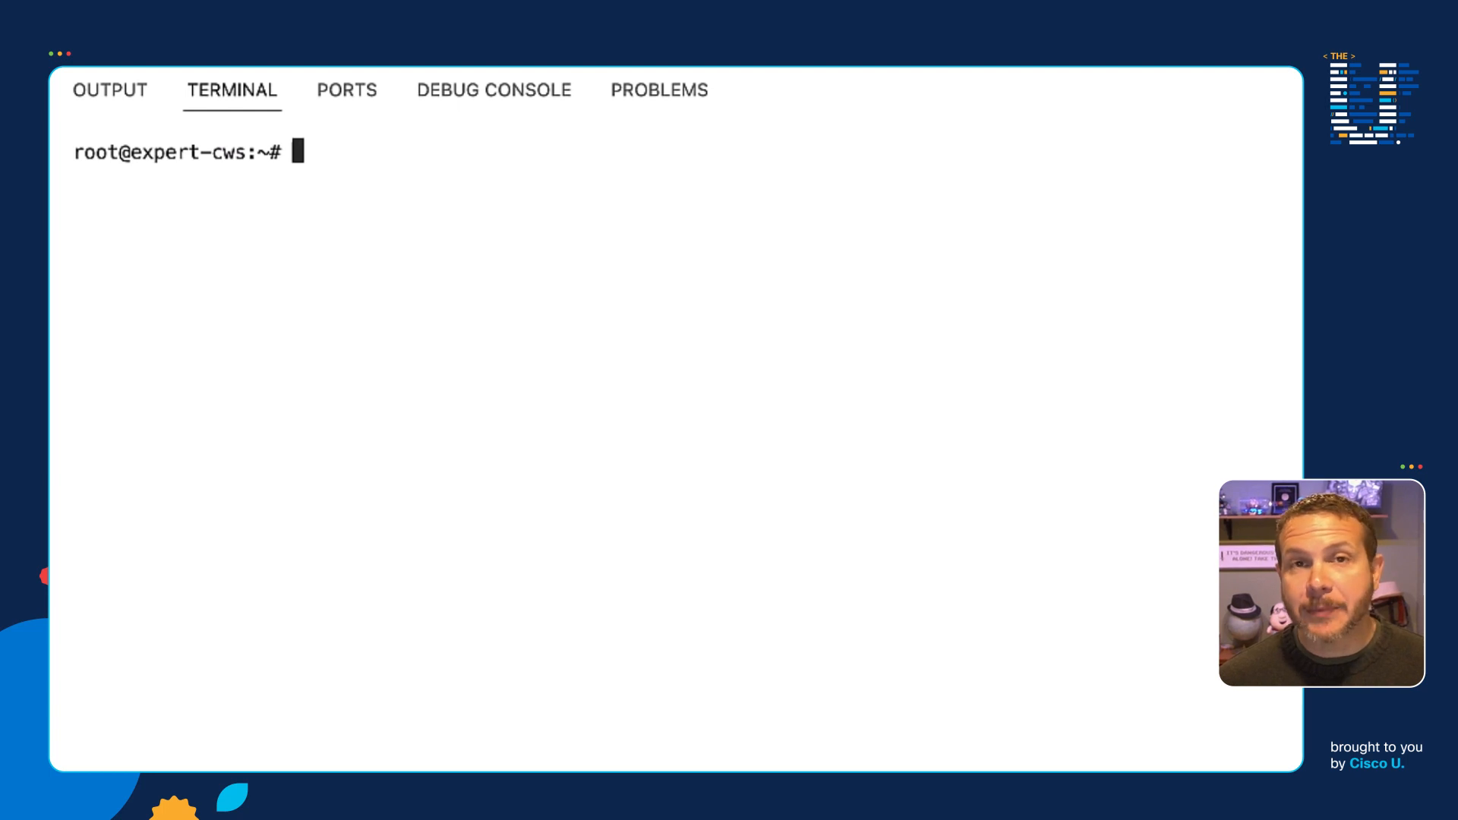
- Run 'docker exec c1 ip link' and highlight eth0's interface index 114 paired with if115
text(ip link)
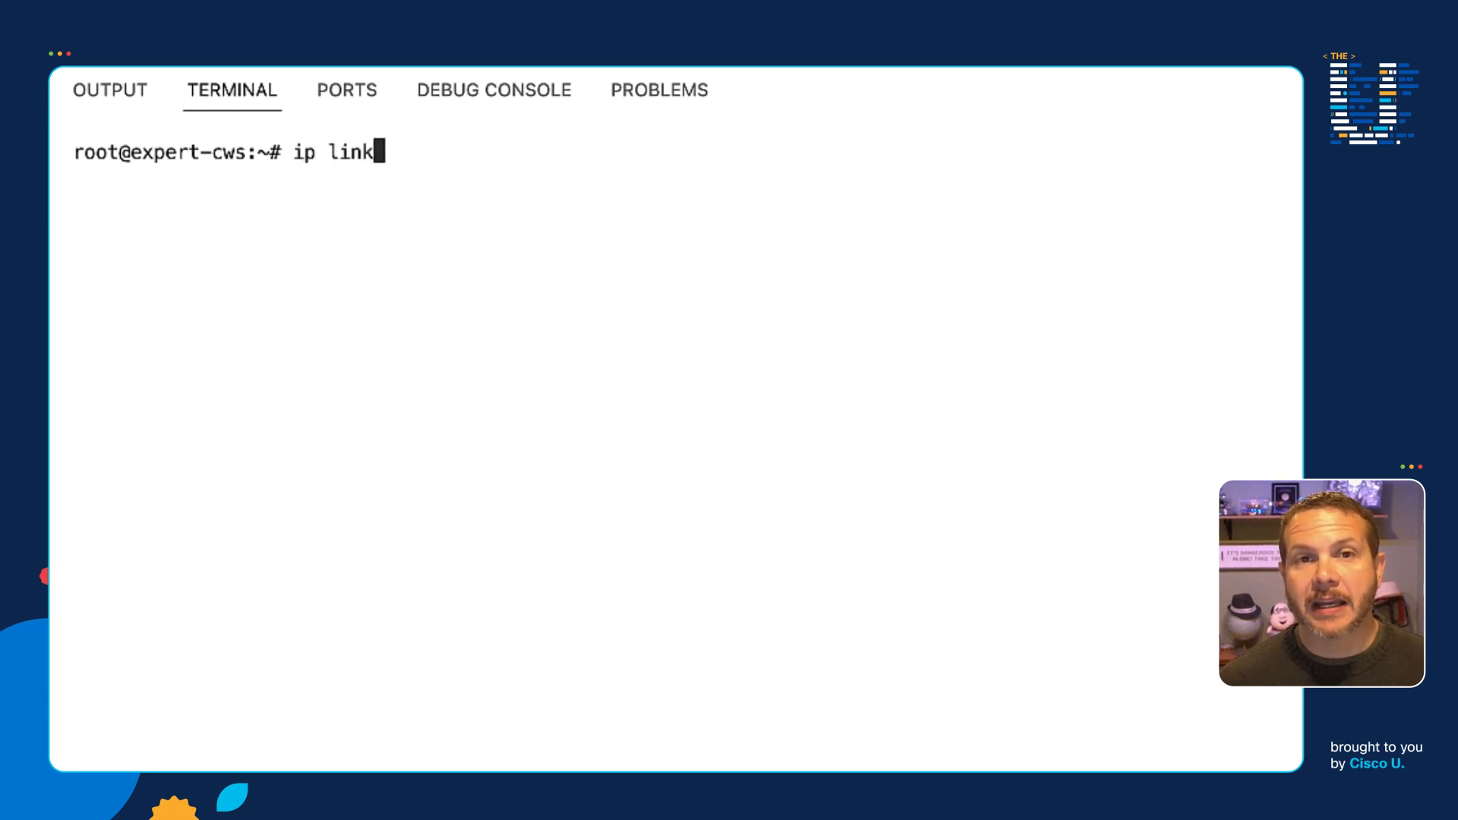
key(Backspace)
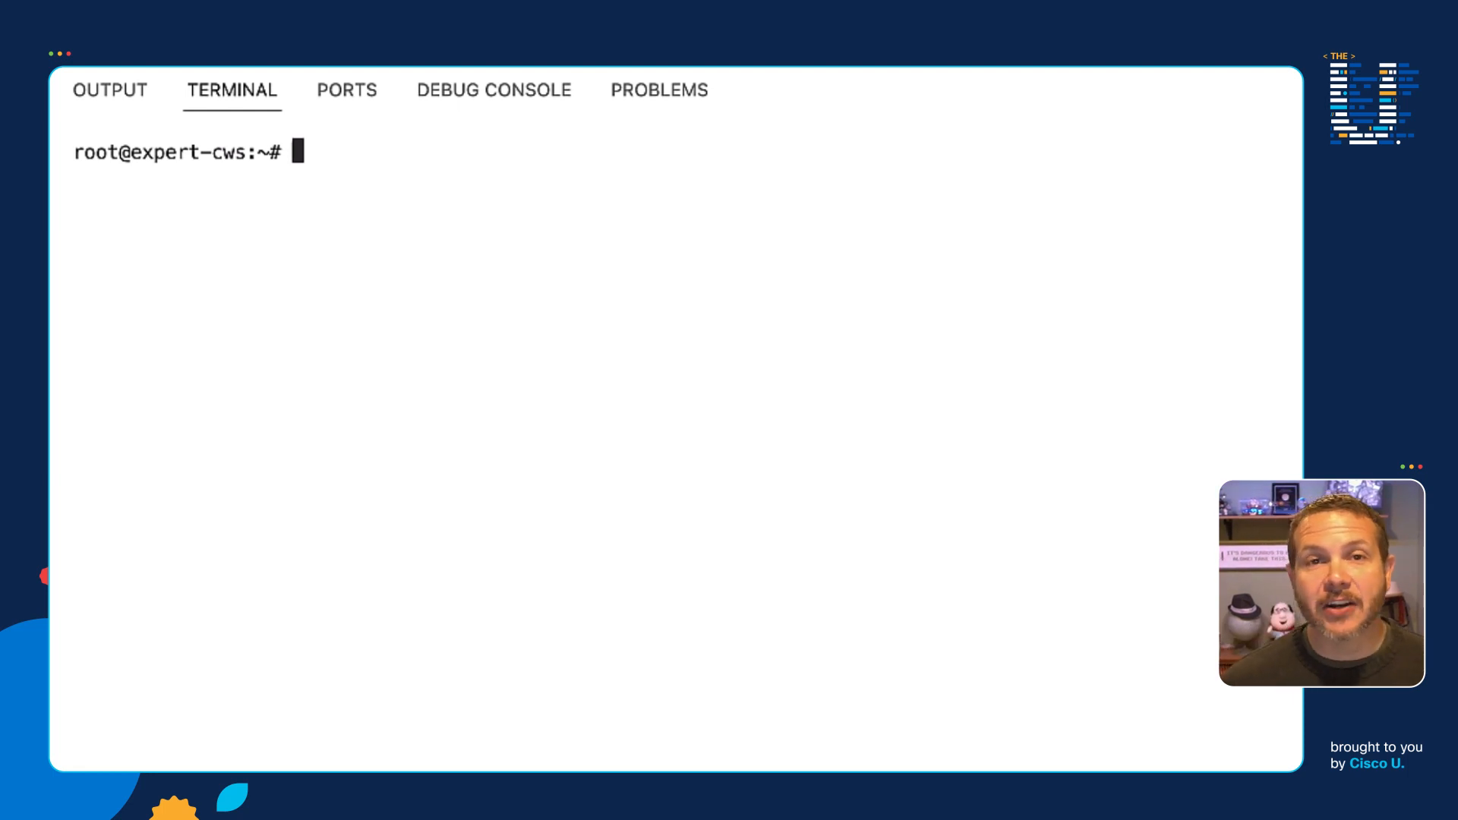
text(docker exe)
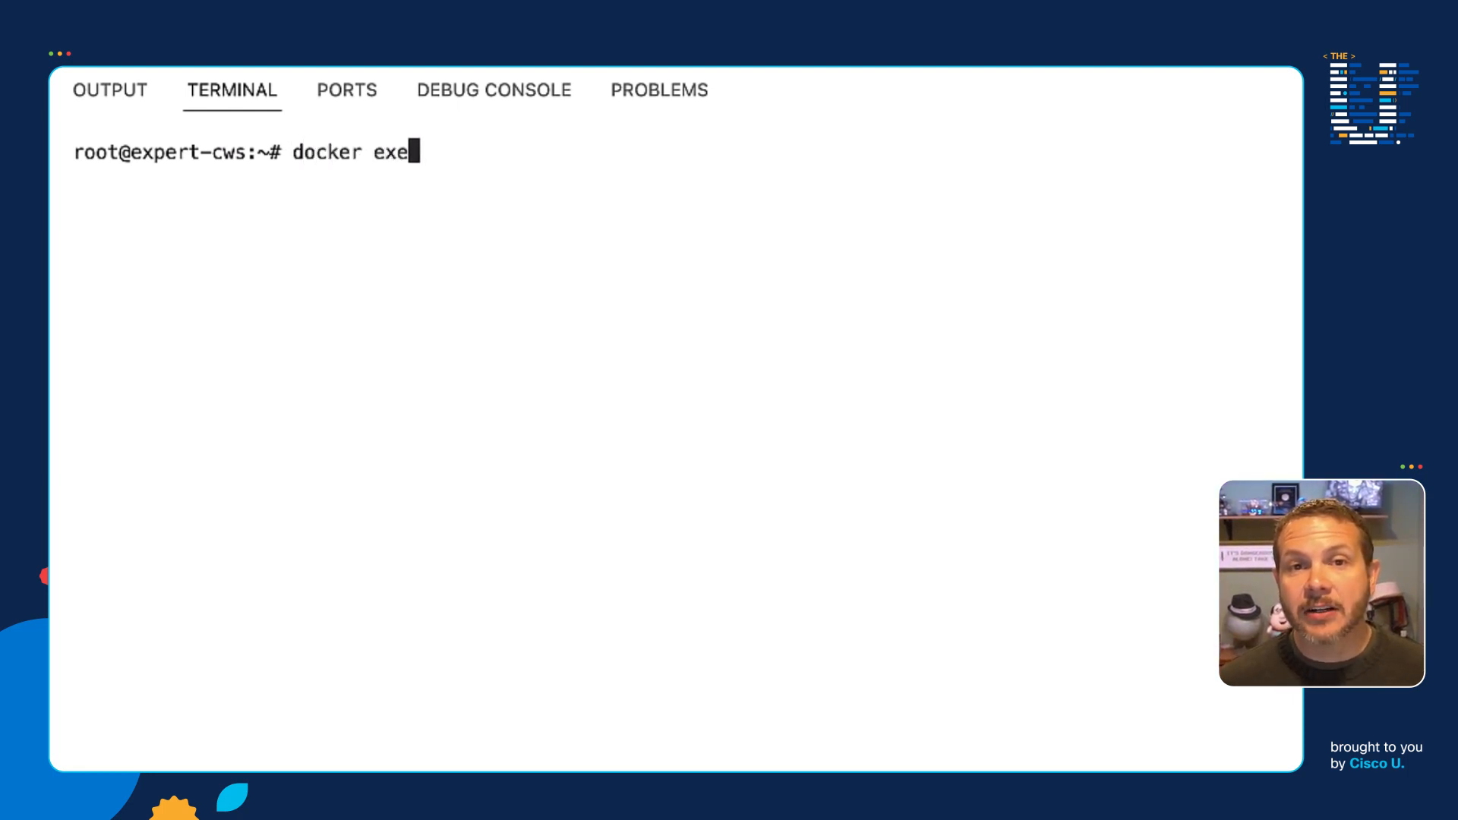
text(c)
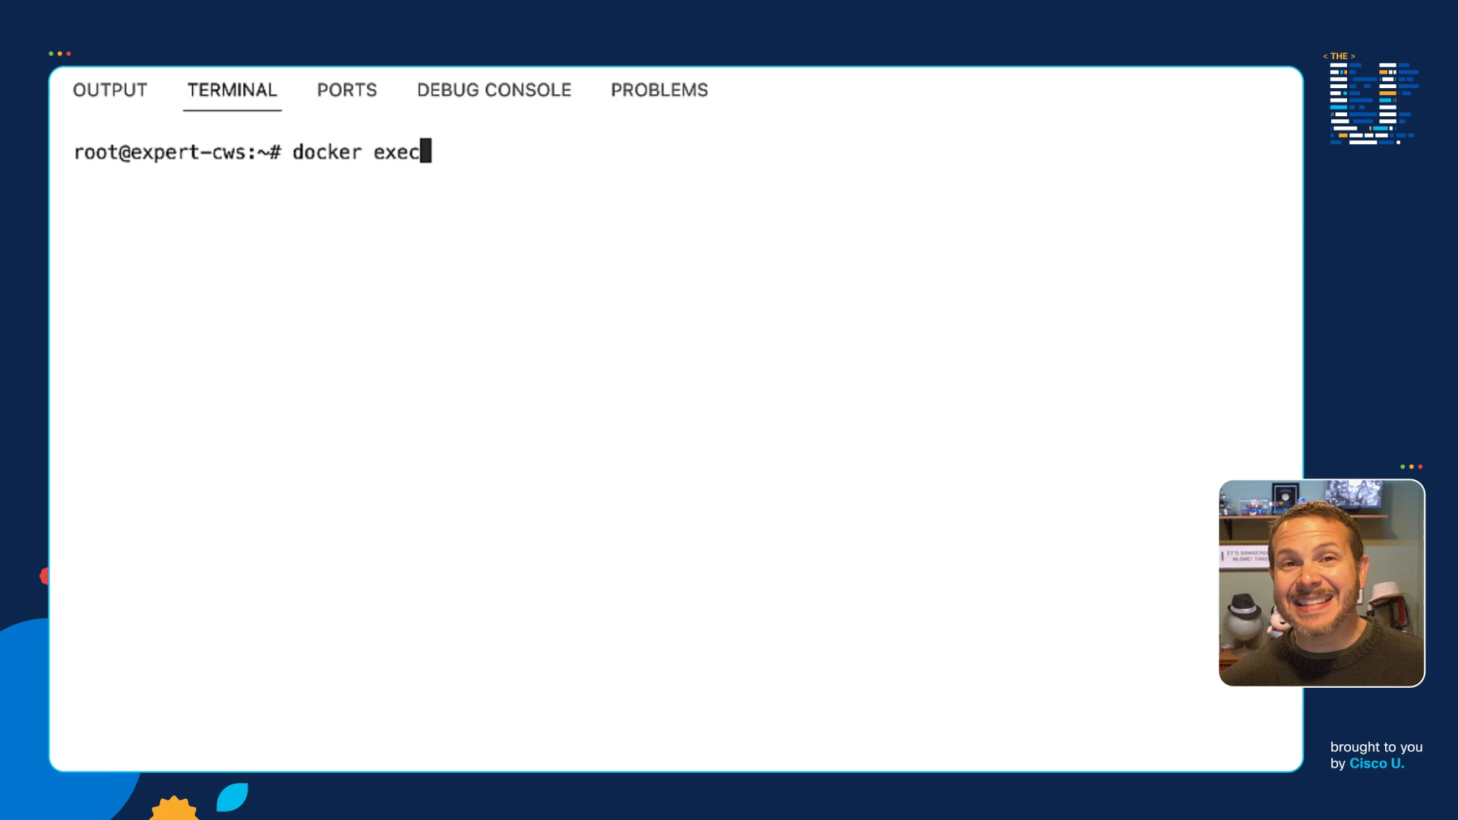
text(c)
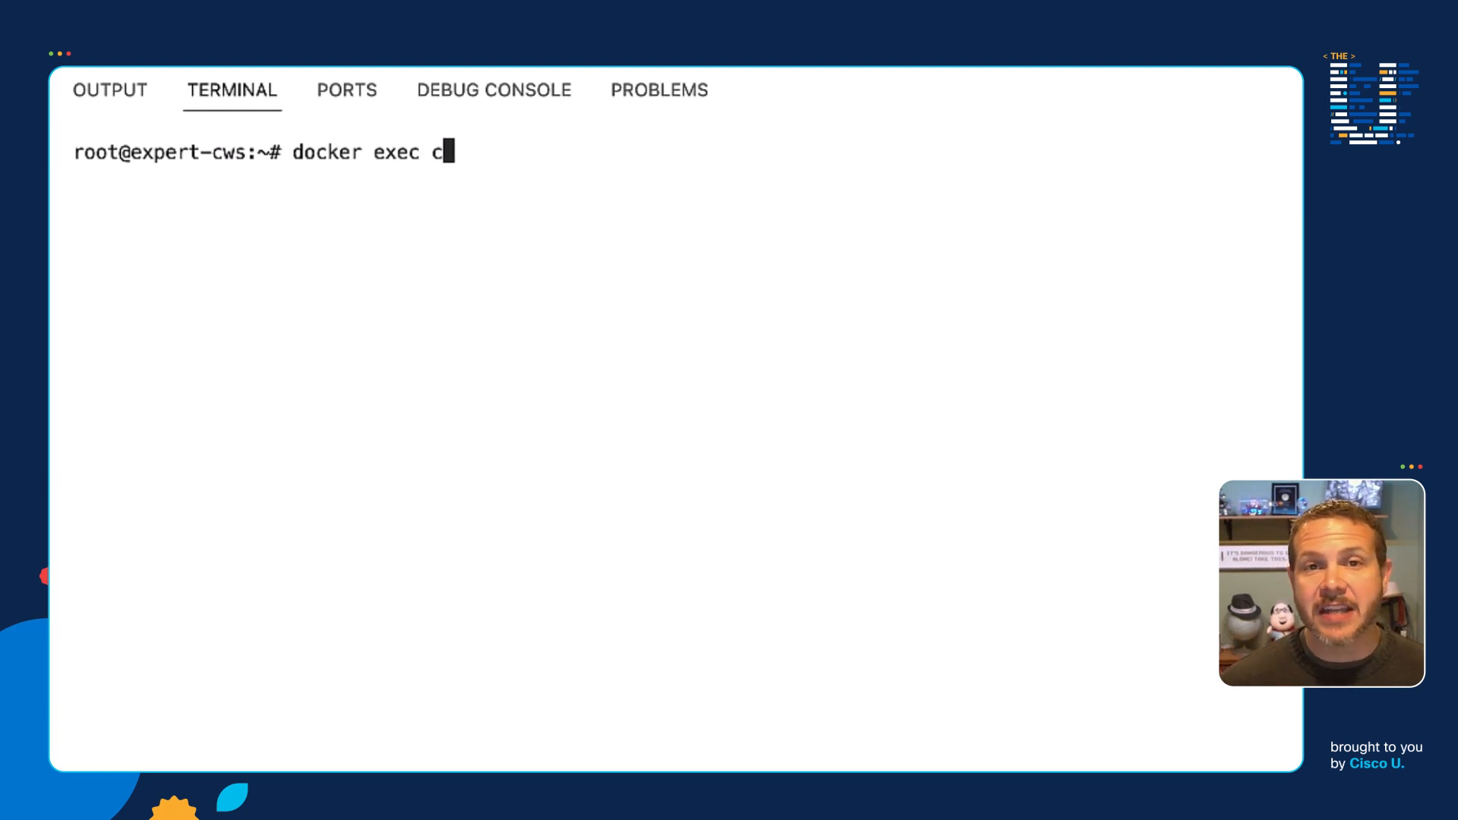
text(1)
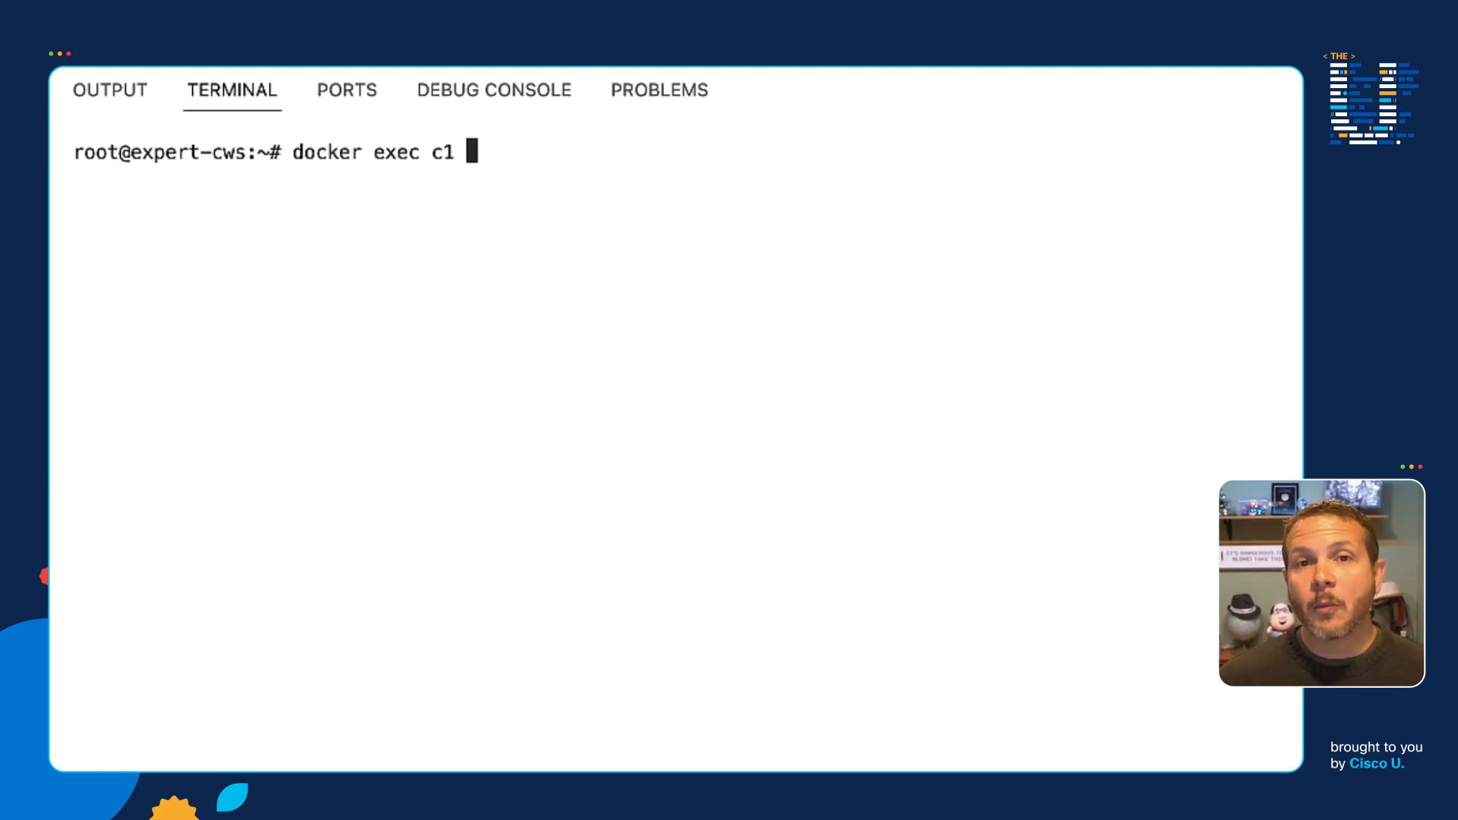
text(ip link)
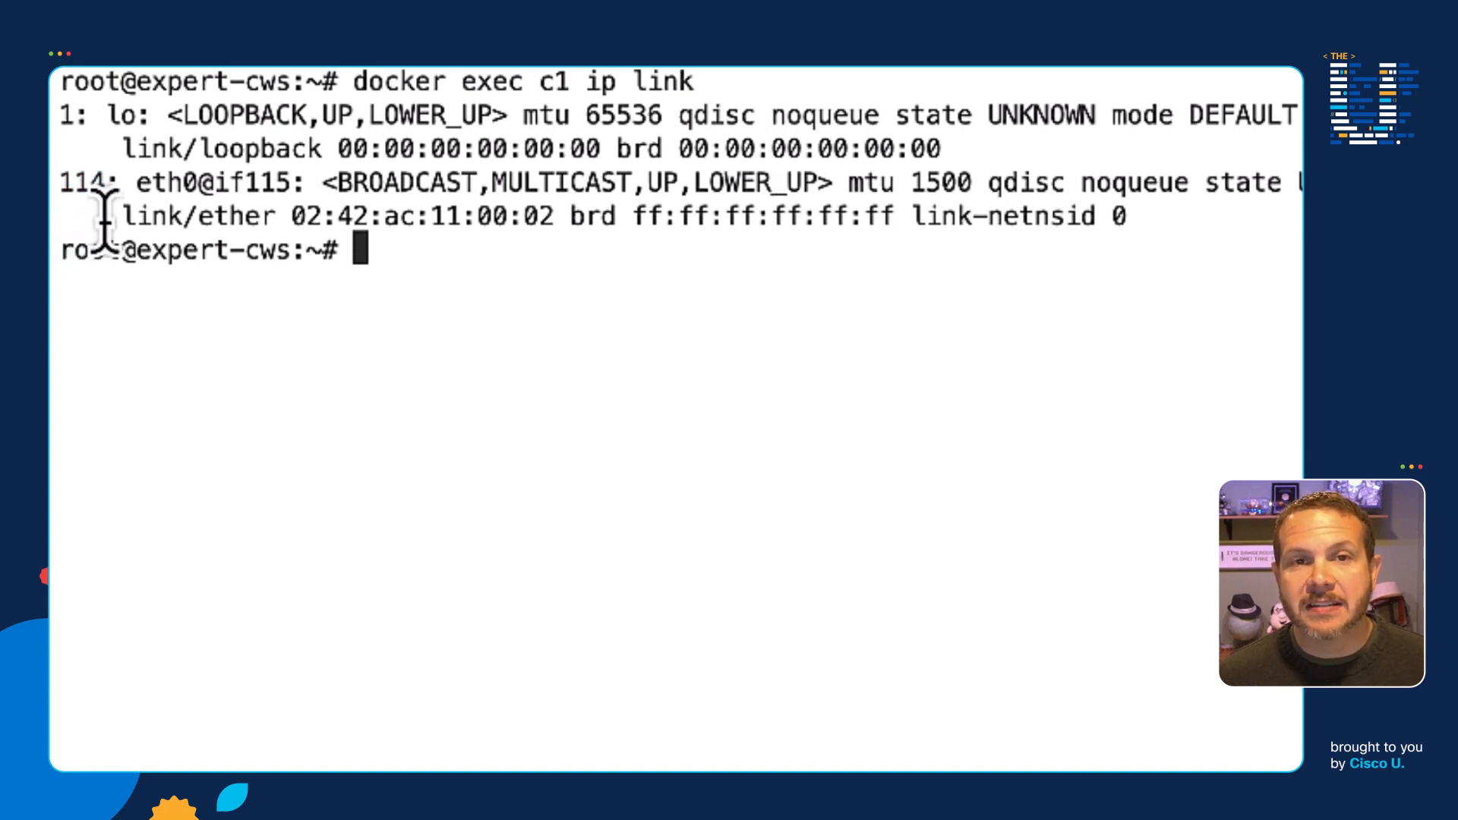
double_click(162, 182)
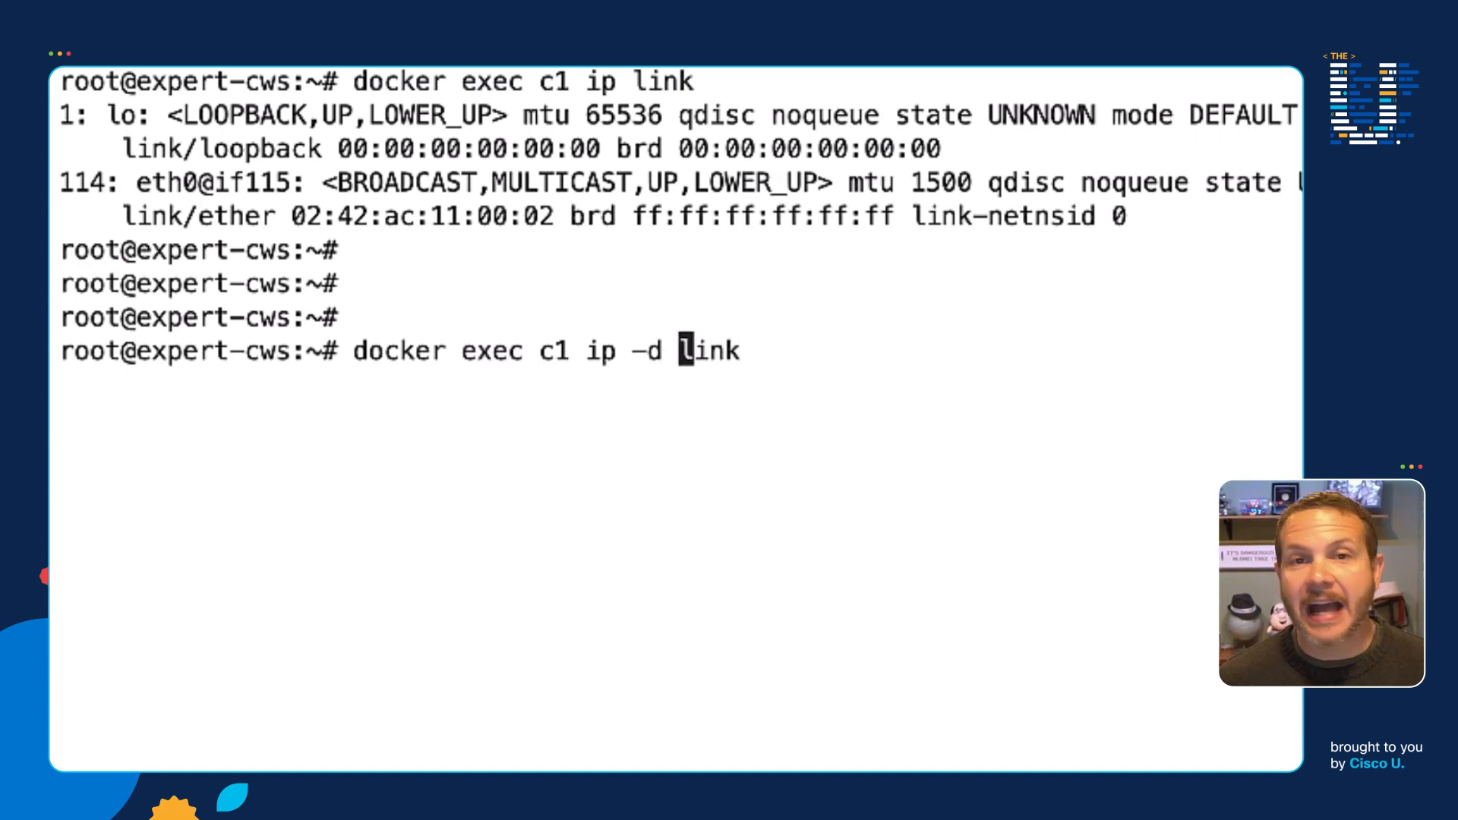
- Run 'docker exec c1 ip -d link' identifying eth0@if115 as a veth interface
key(enter)
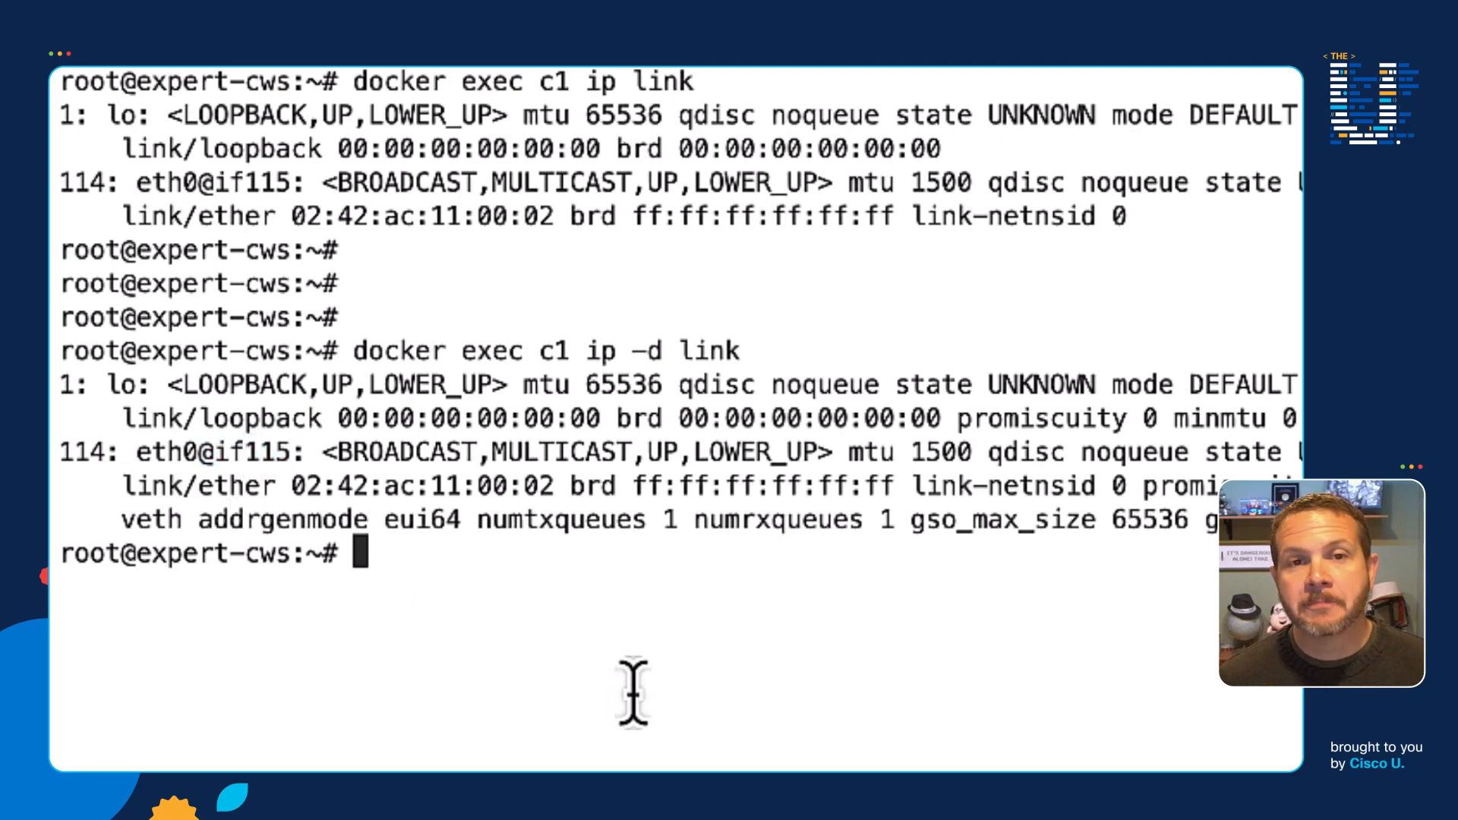
- Run 'ip link show type veth' and highlight index 115 and the name veth8323f58@if114
text(ip)
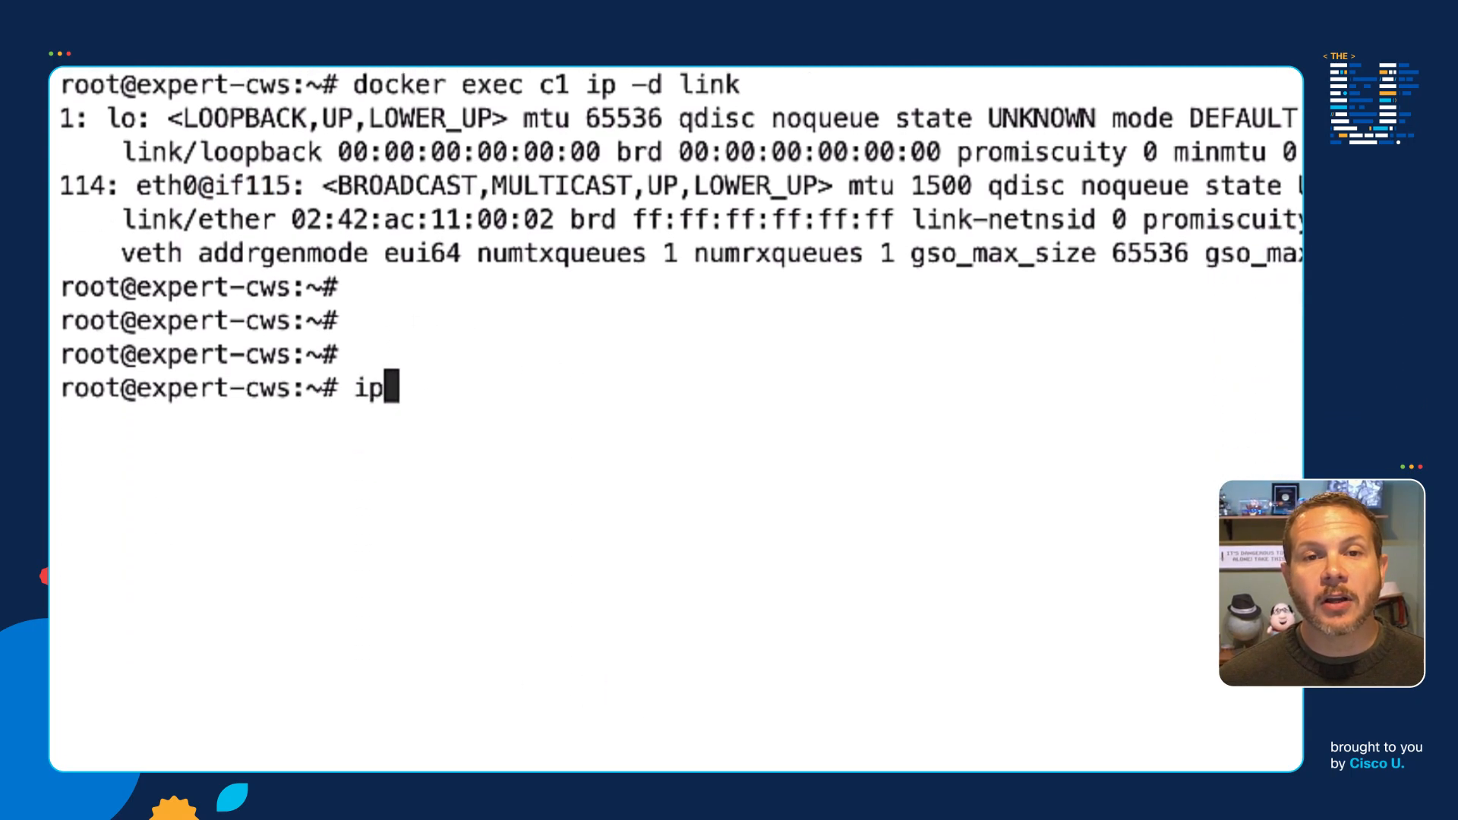
text(link s)
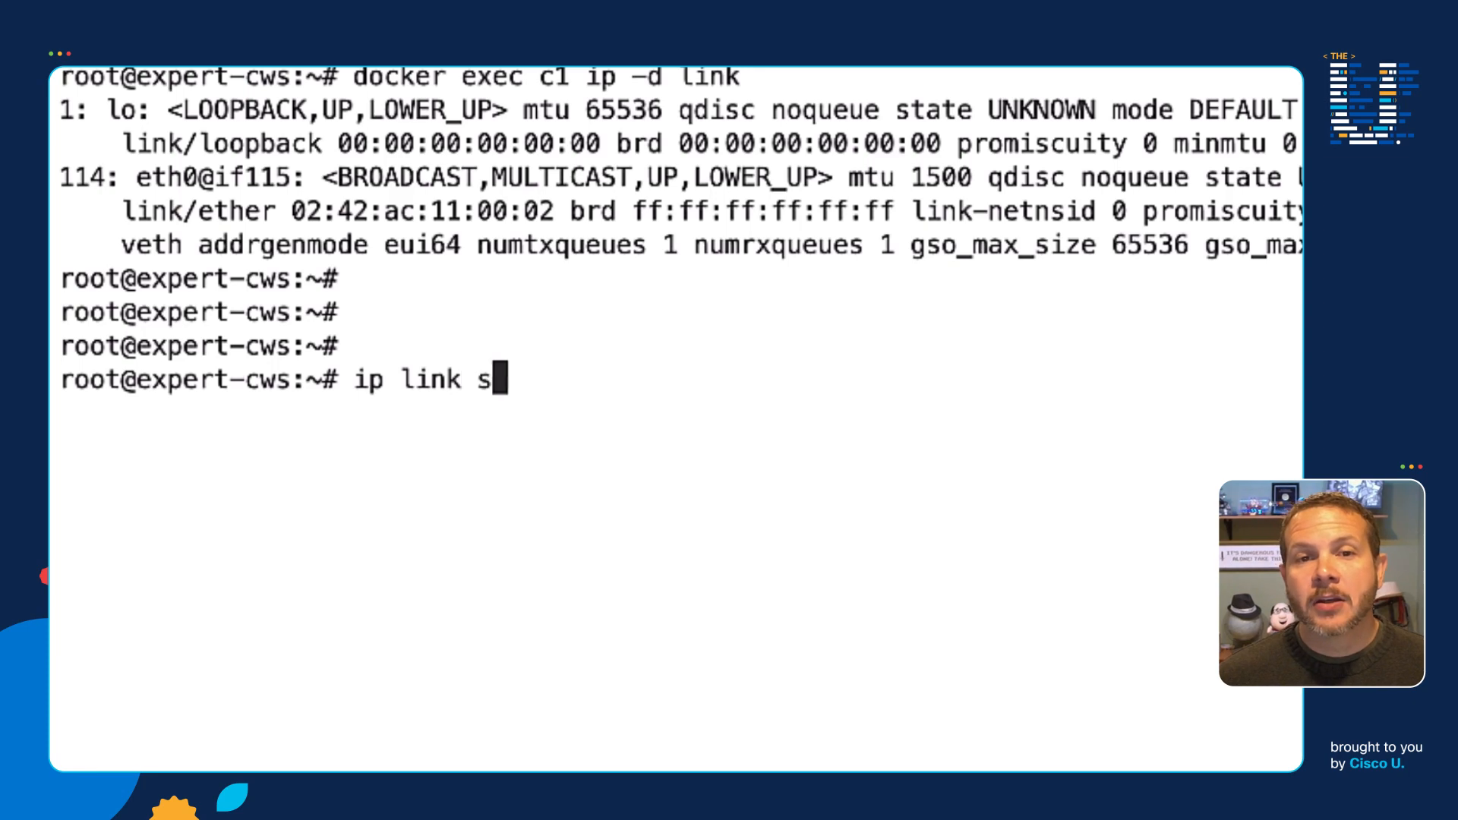
text(how)
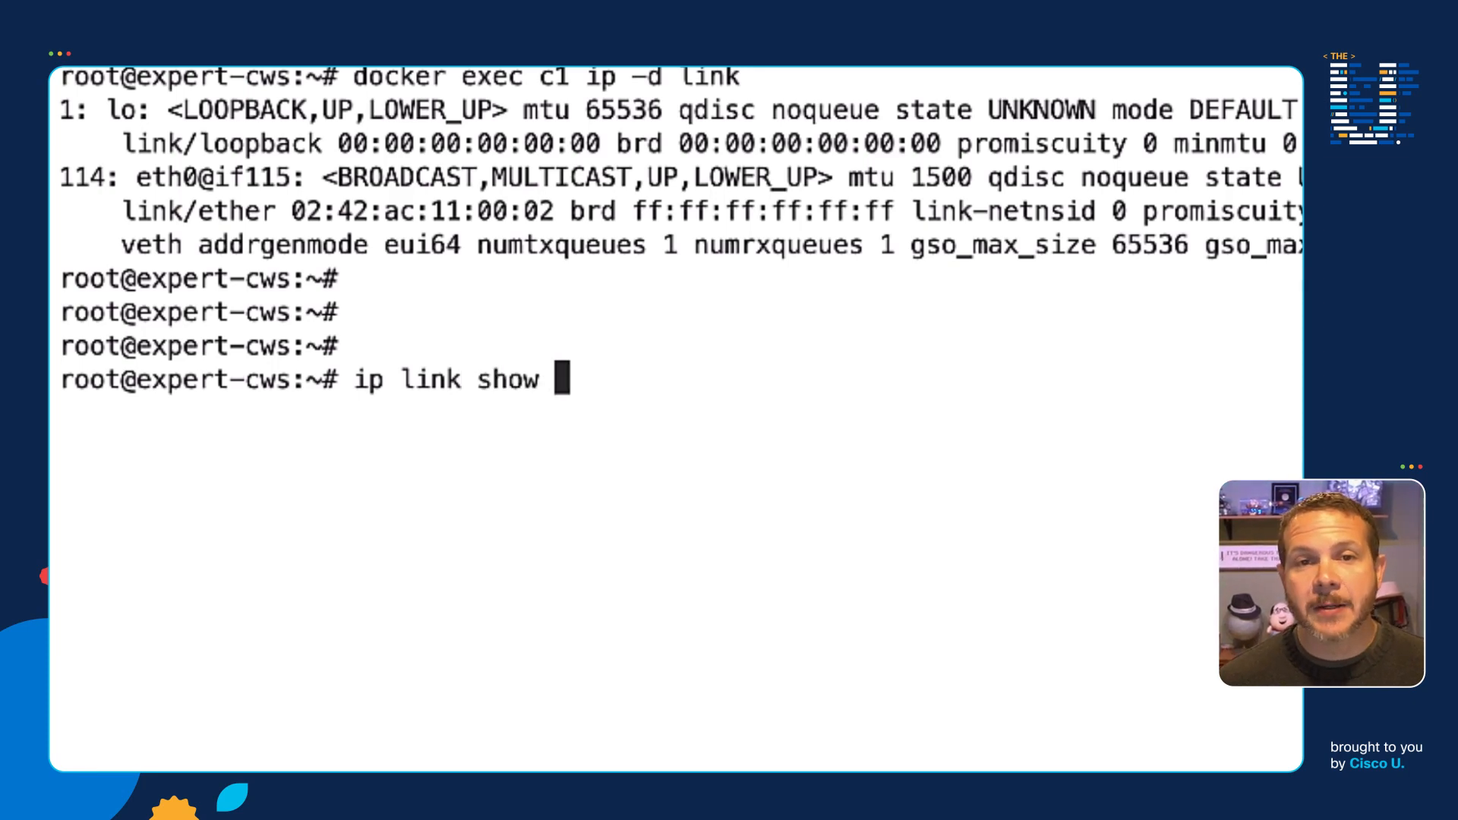
text(type veth)
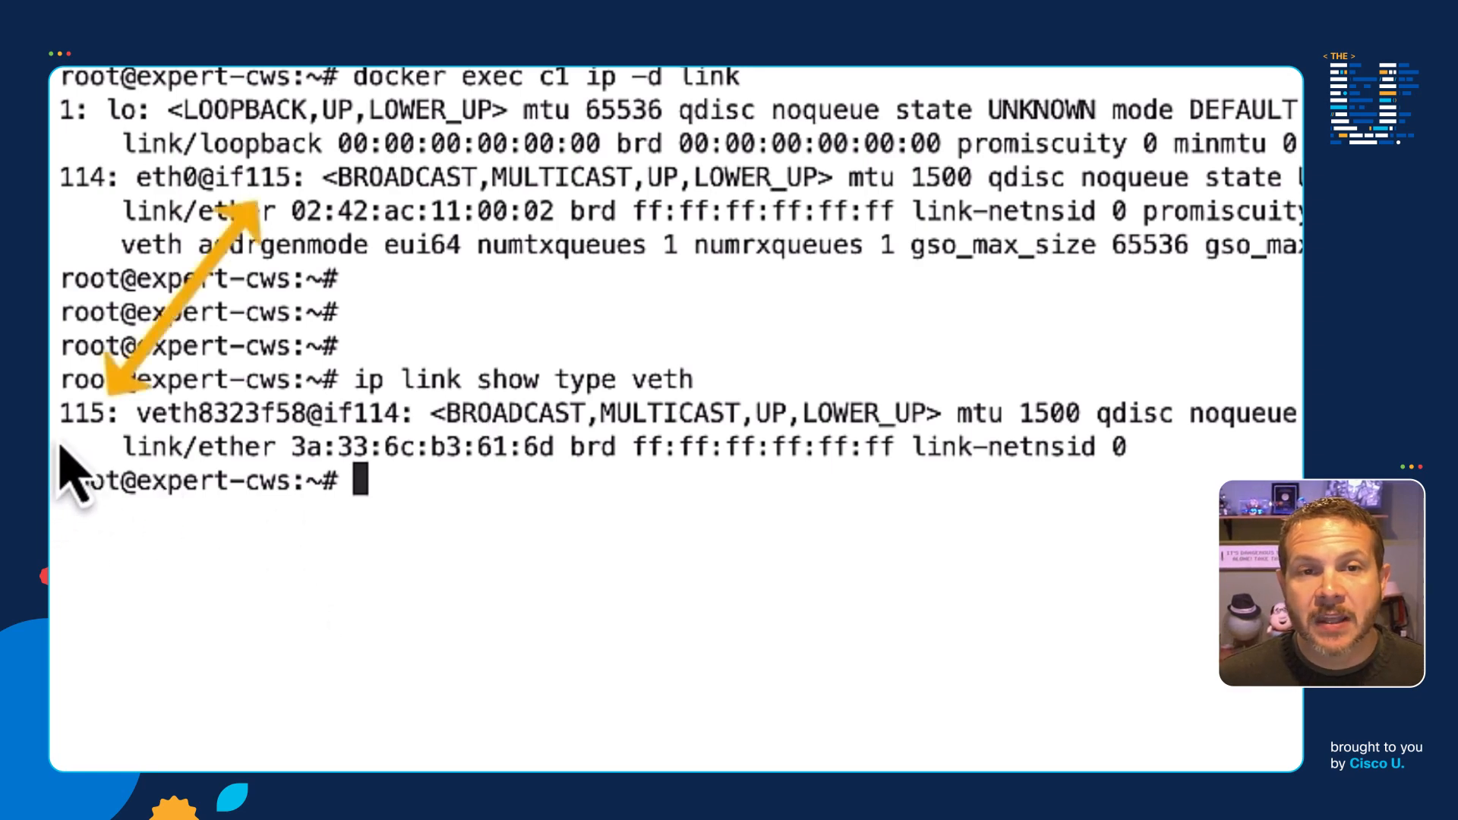
double_click(82, 413)
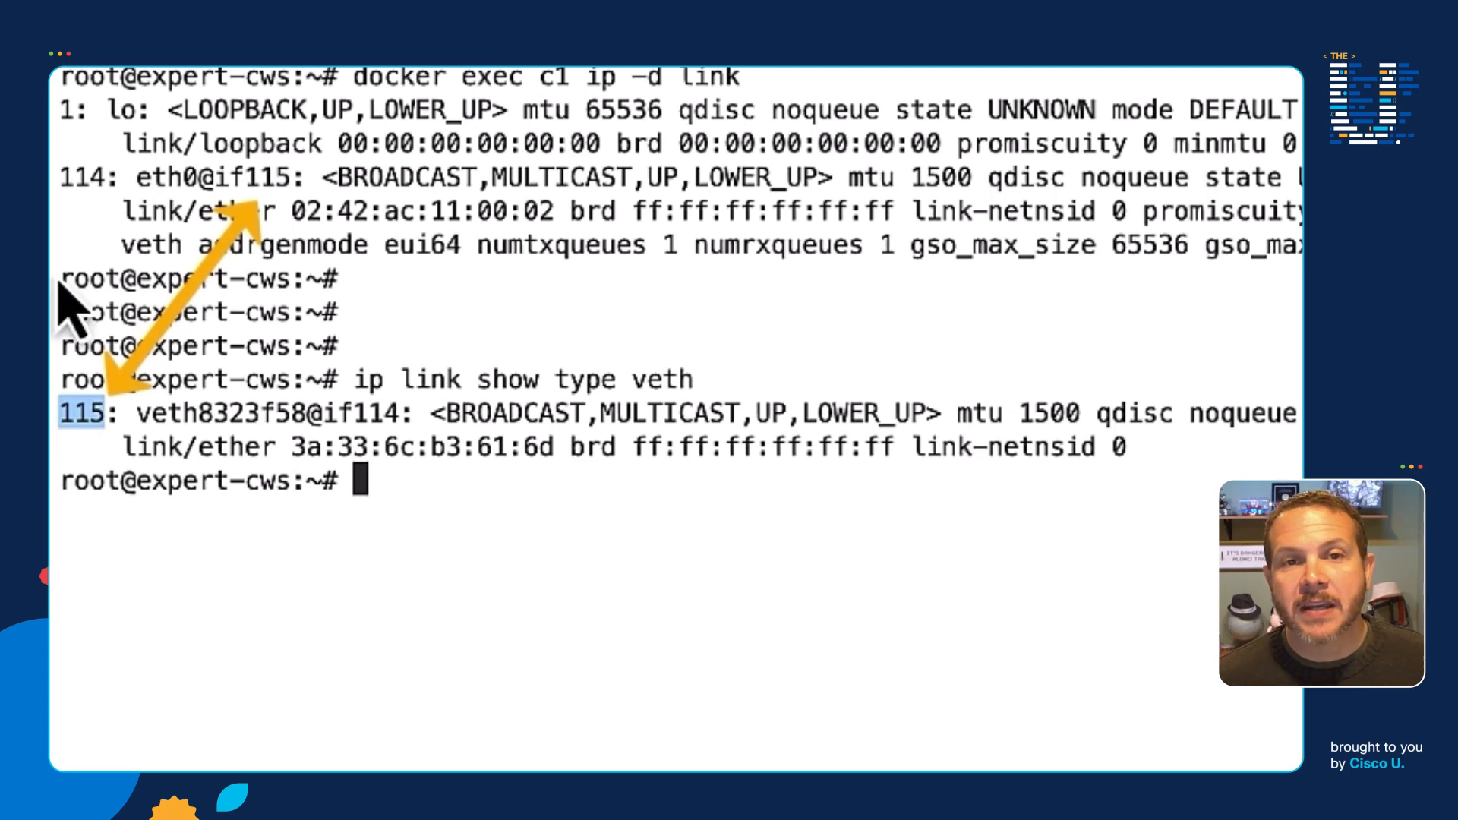
mouse_move(88, 209)
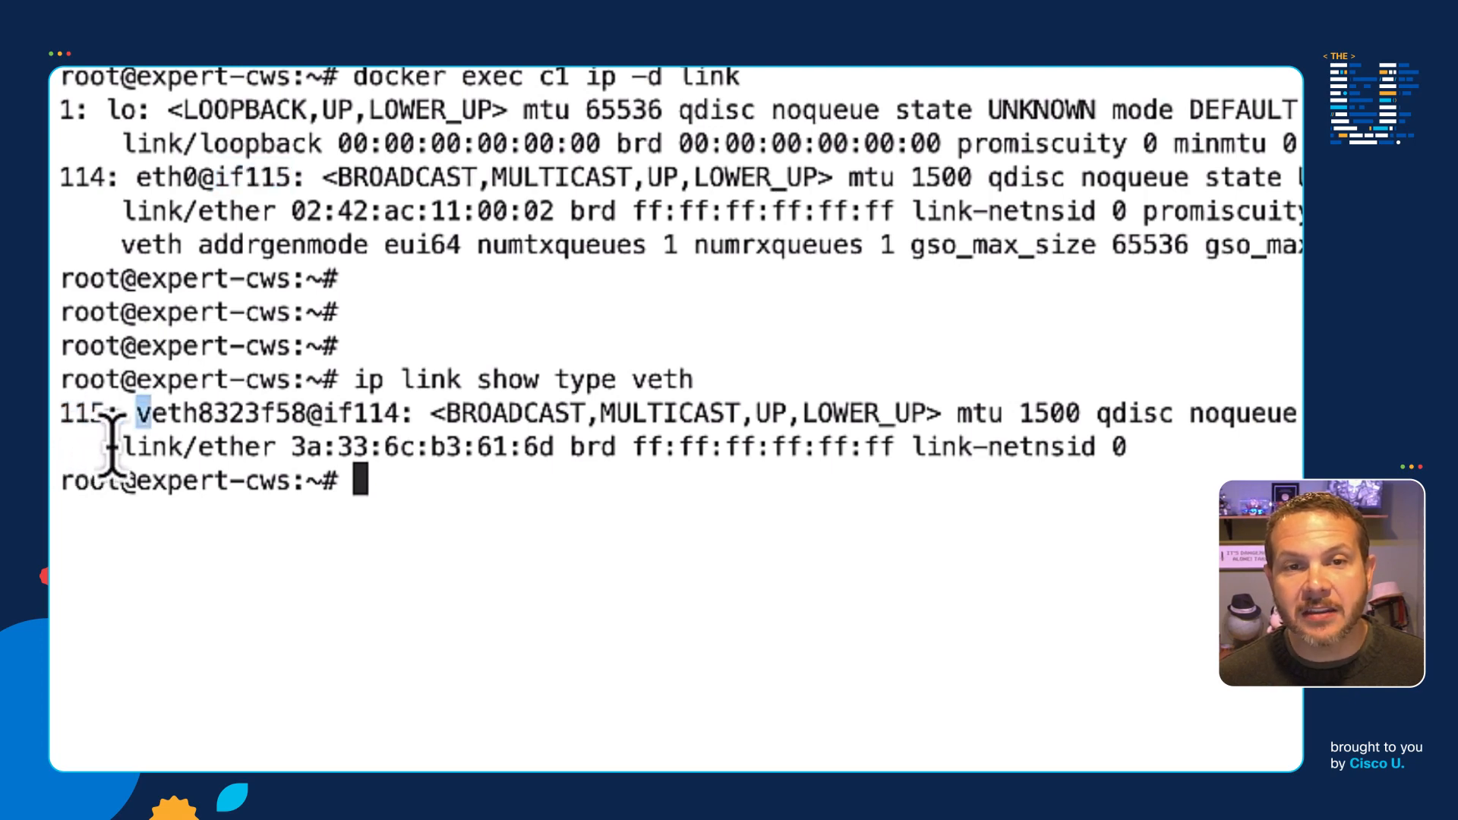
double_click(243, 414)
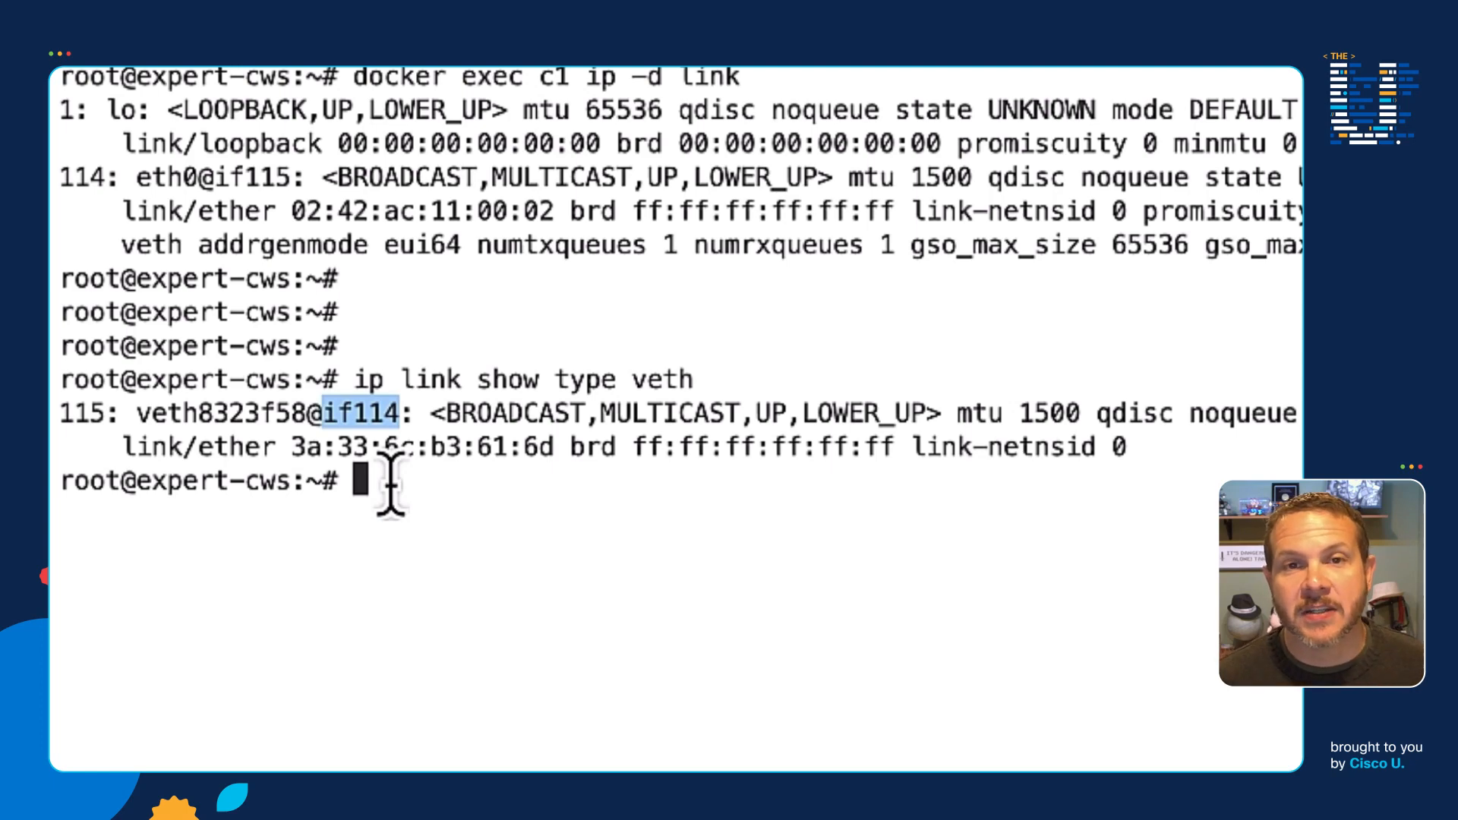
mouse_move(875, 465)
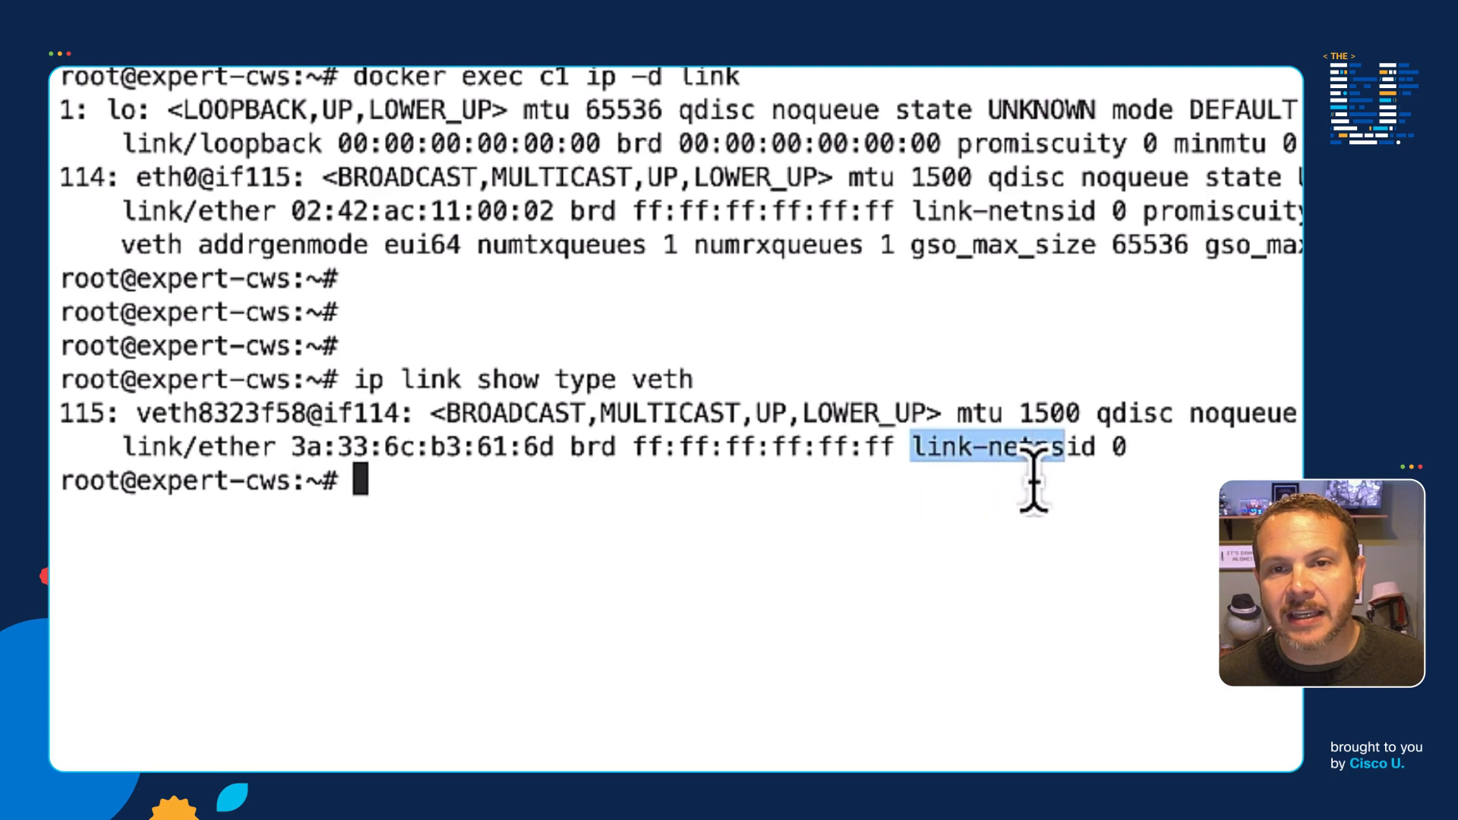
mouse_move(1096, 483)
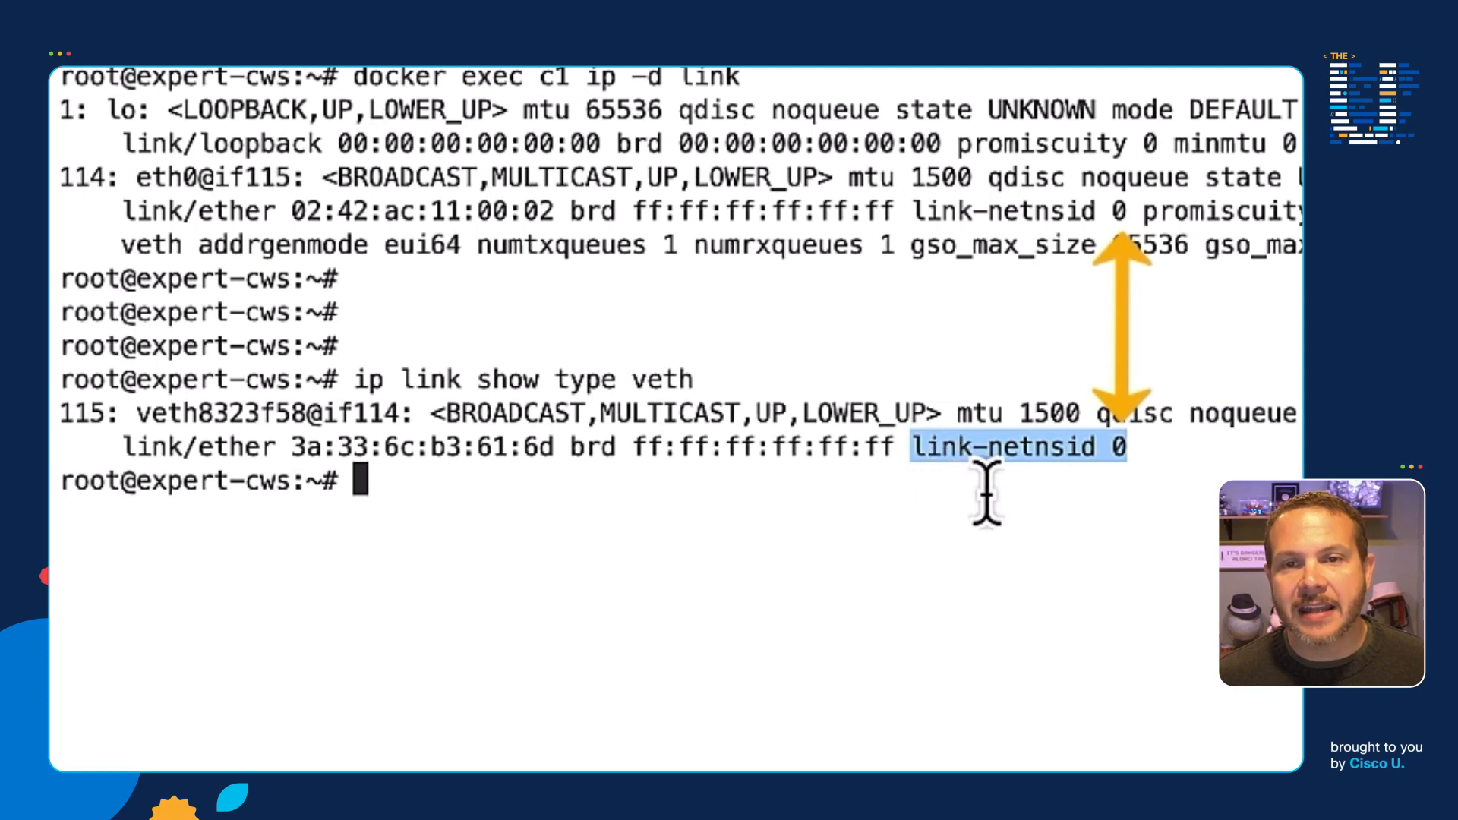
mouse_move(869, 237)
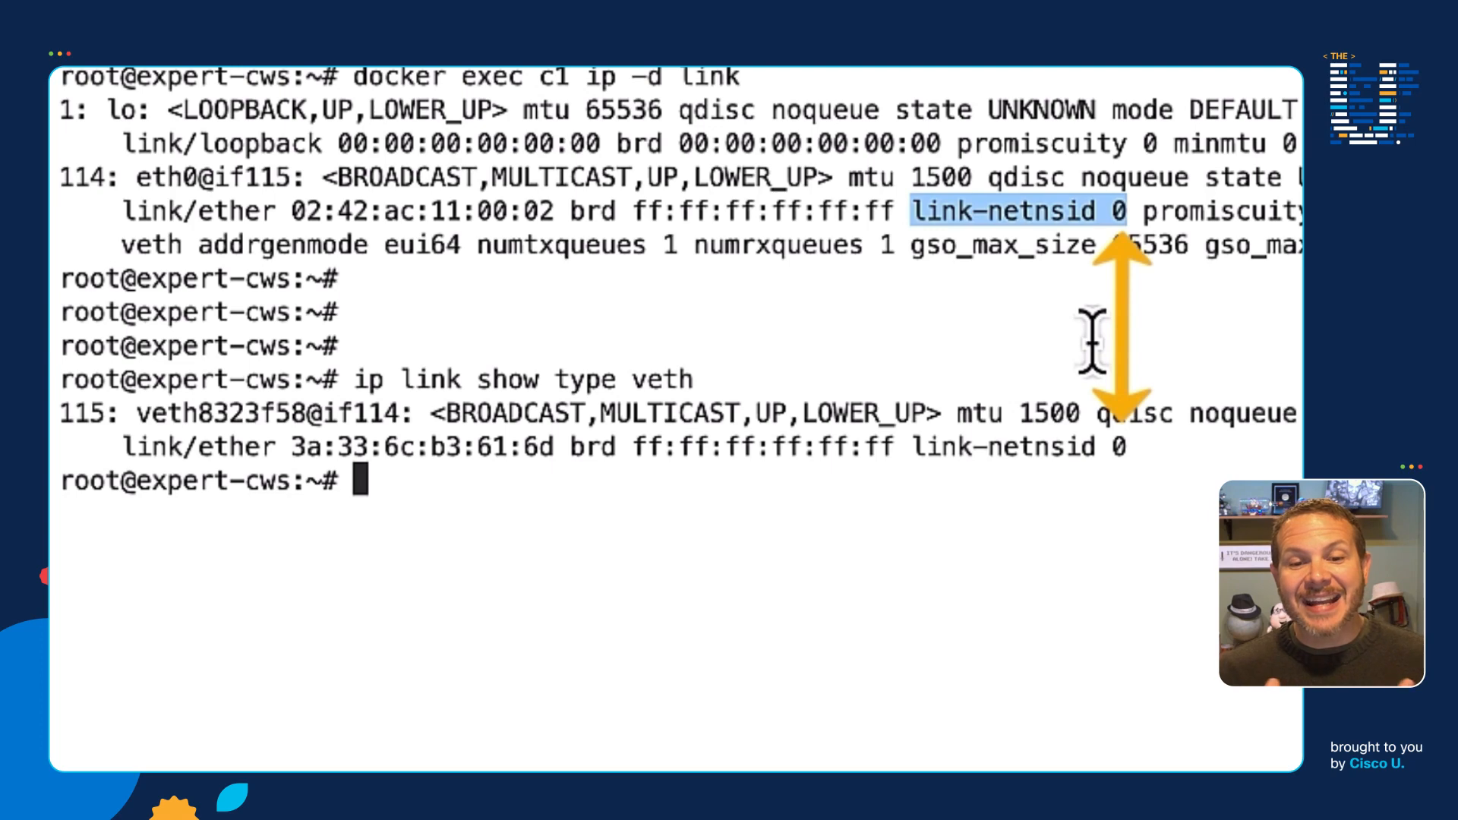
mouse_move(786, 618)
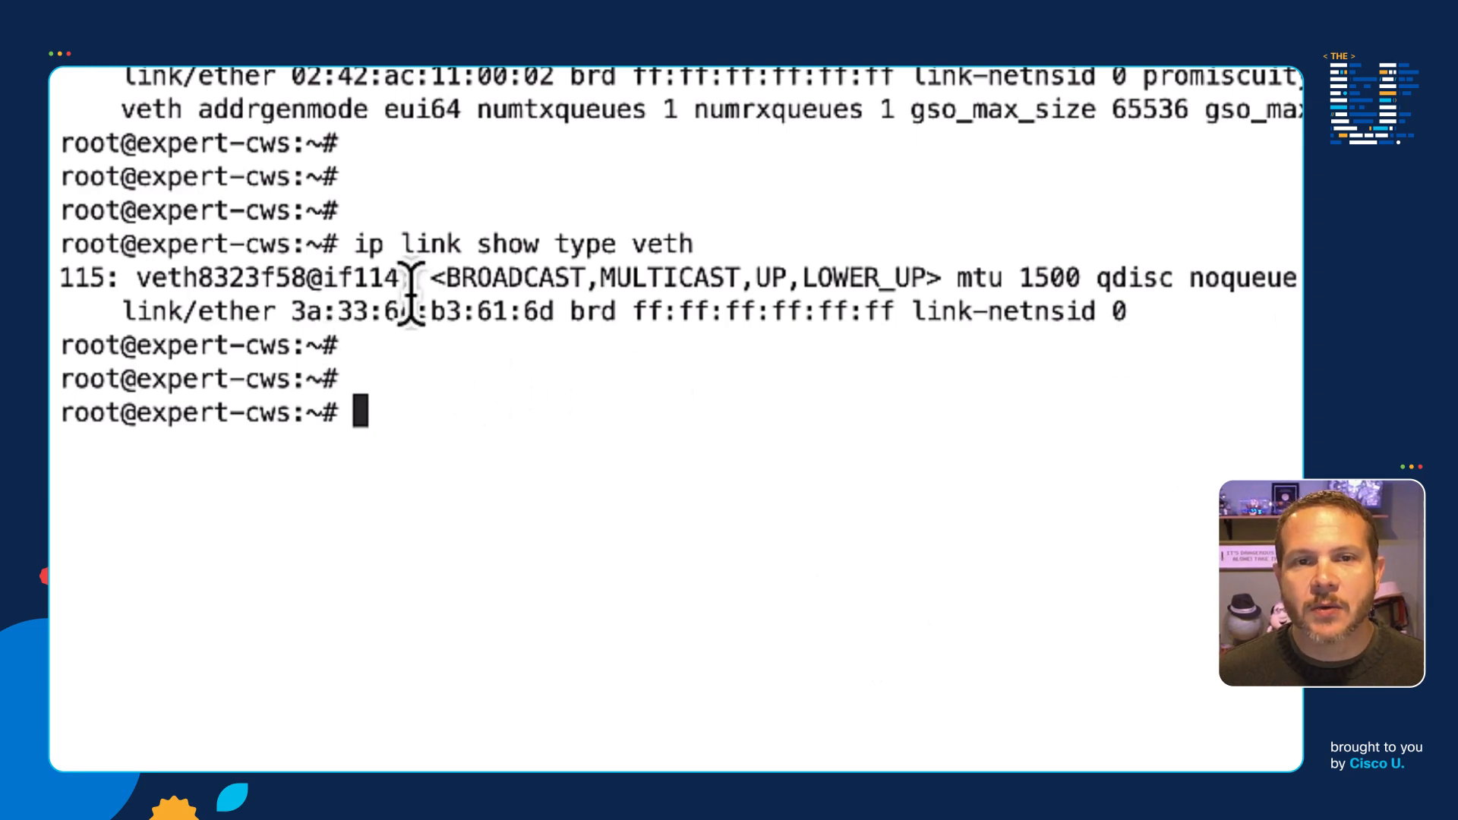
drag(354, 243, 605, 243)
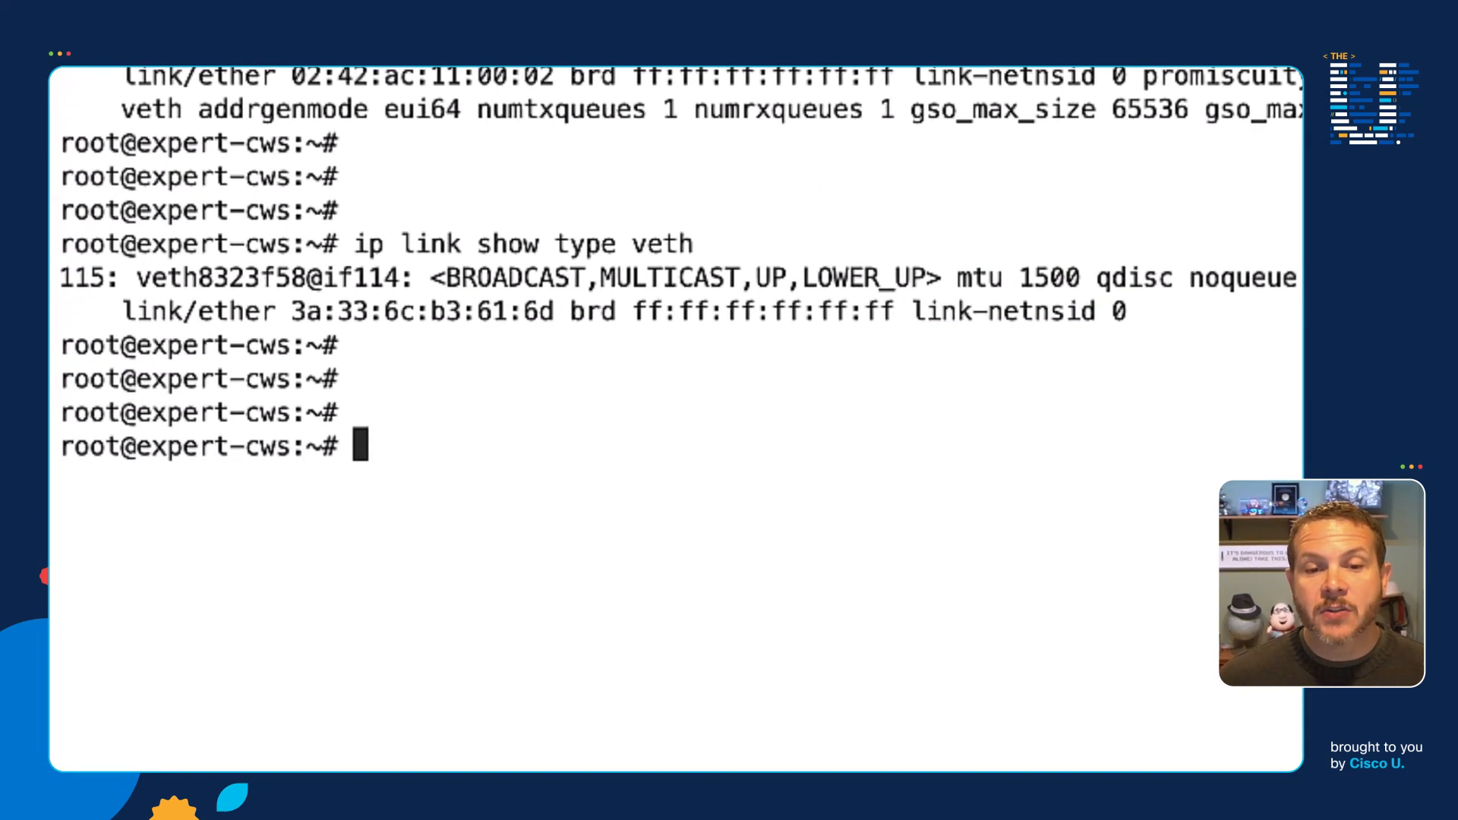
- Run 'brctl show' and highlight docker0, the bridge with veth8323f58 attached
text(brctl)
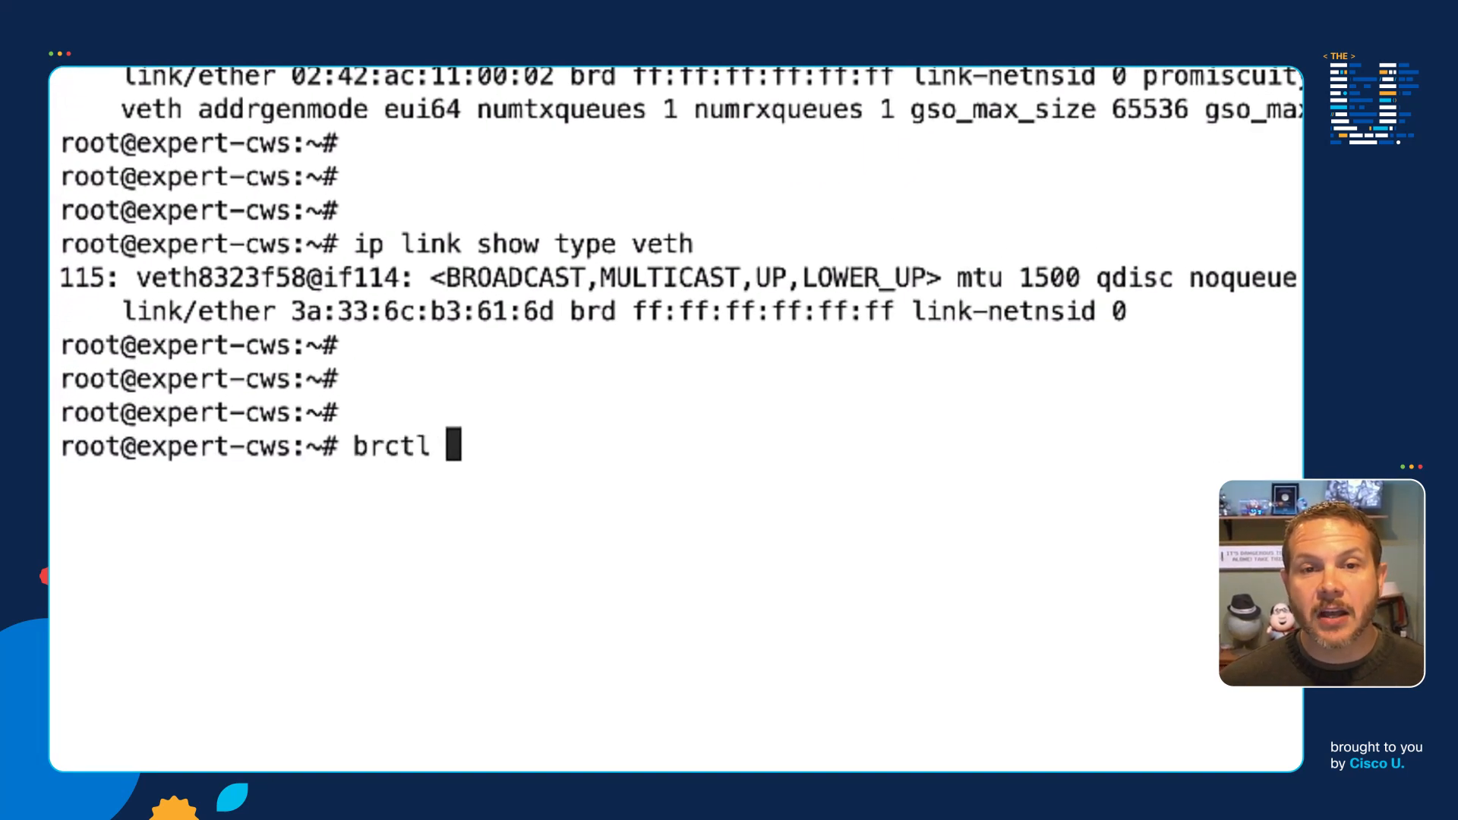
text(show)
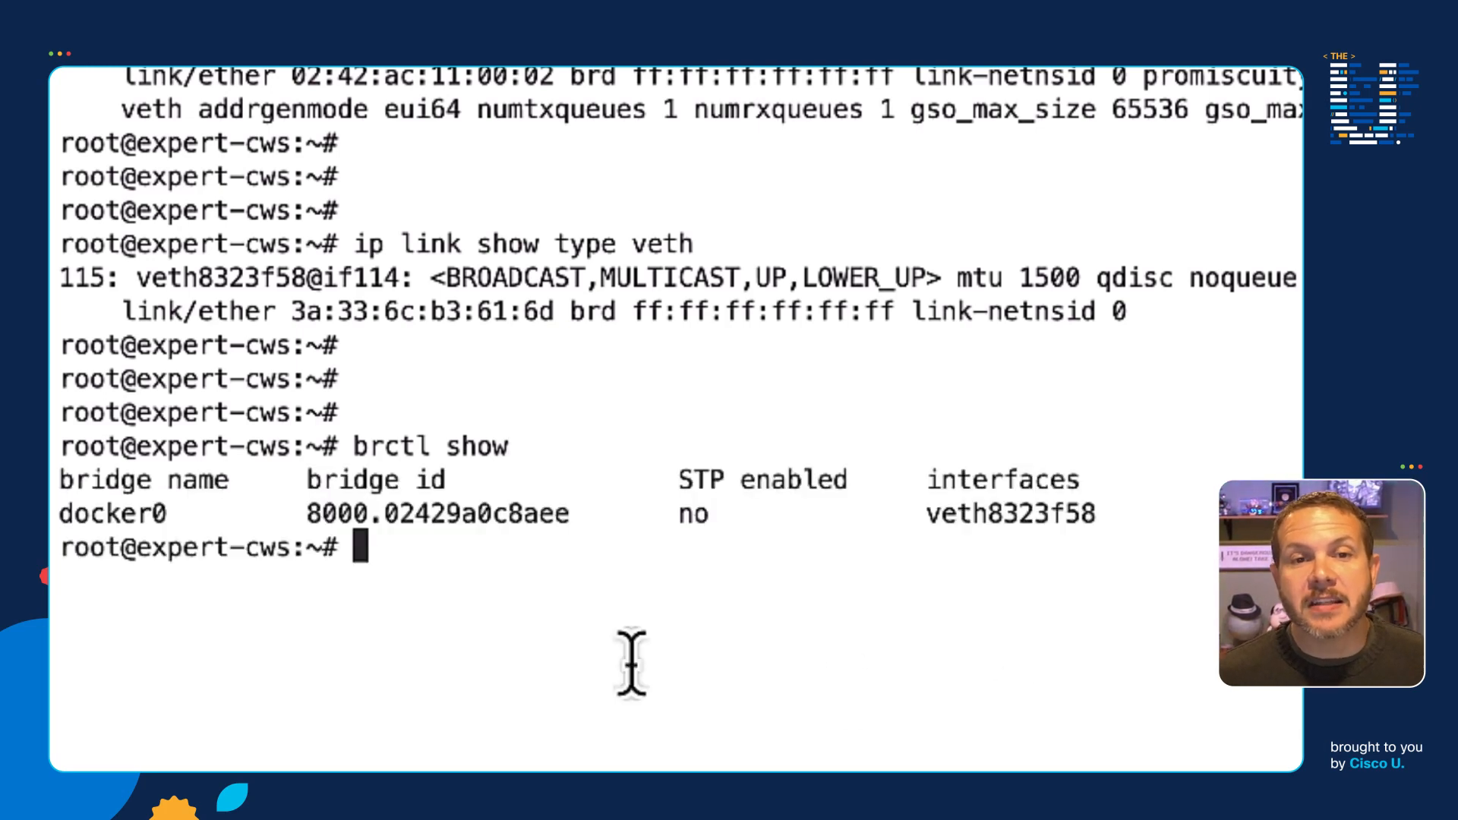
double_click(109, 513)
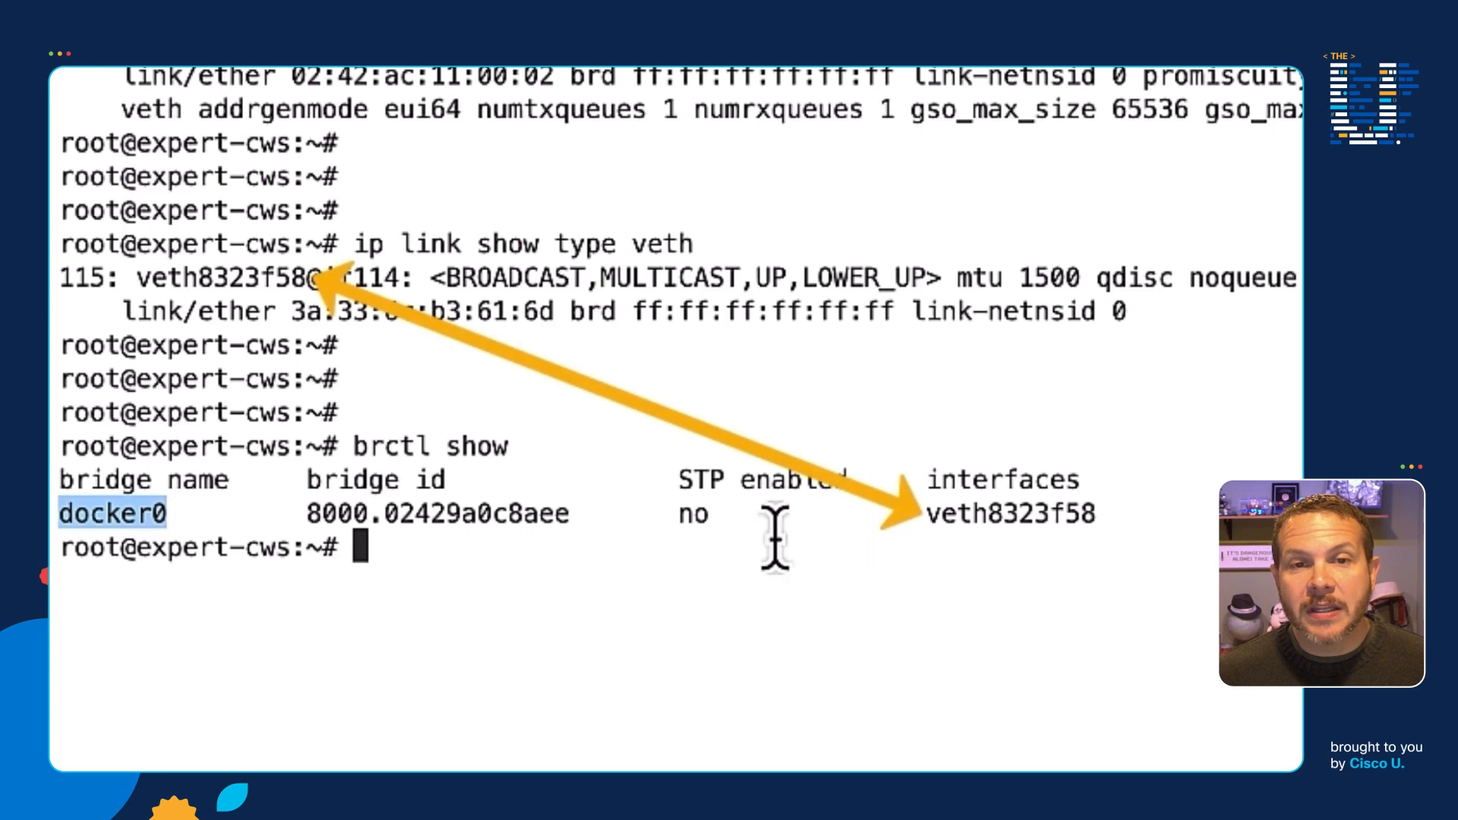
mouse_move(938, 566)
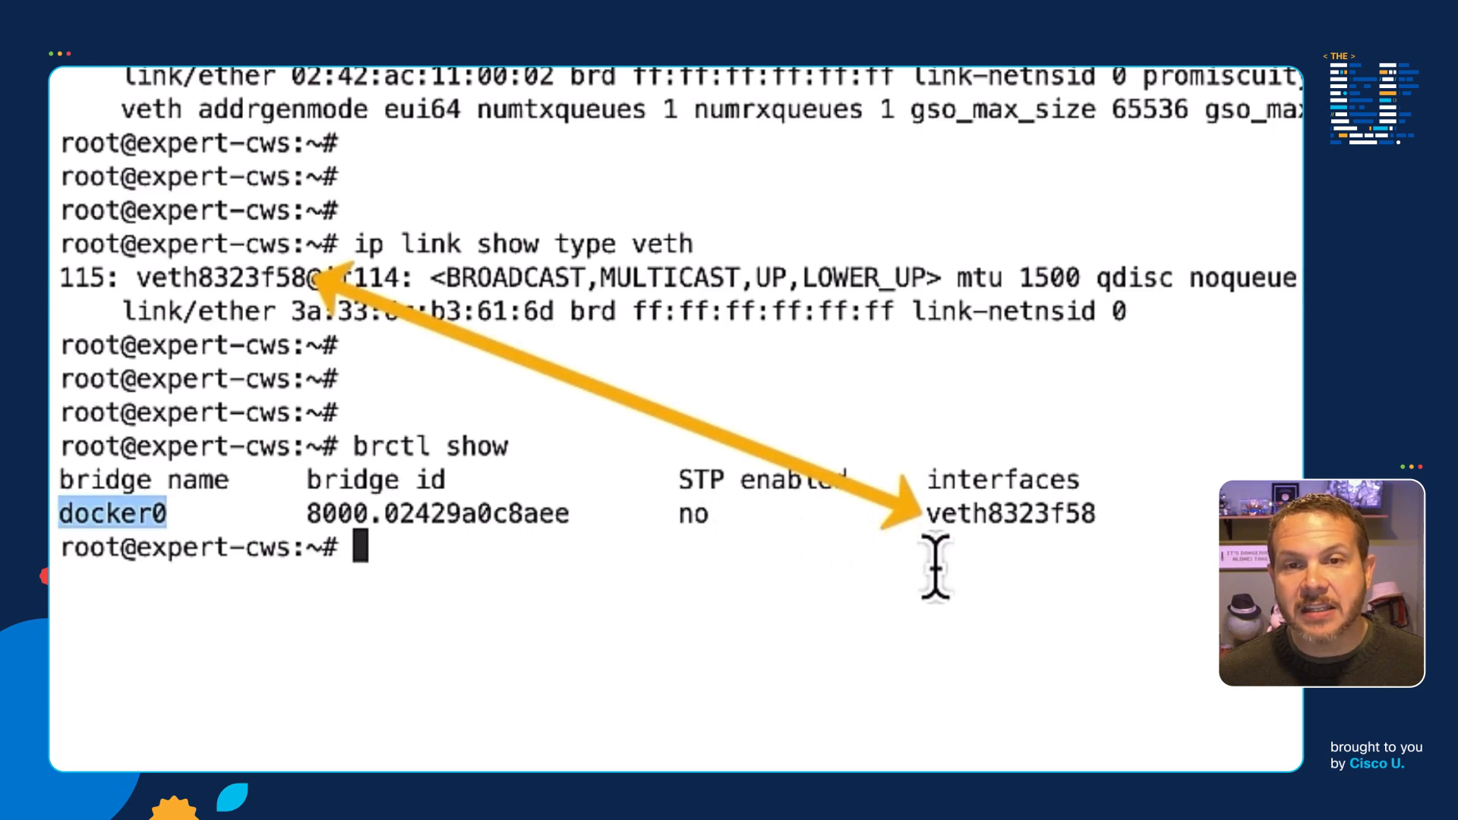
mouse_move(1000, 573)
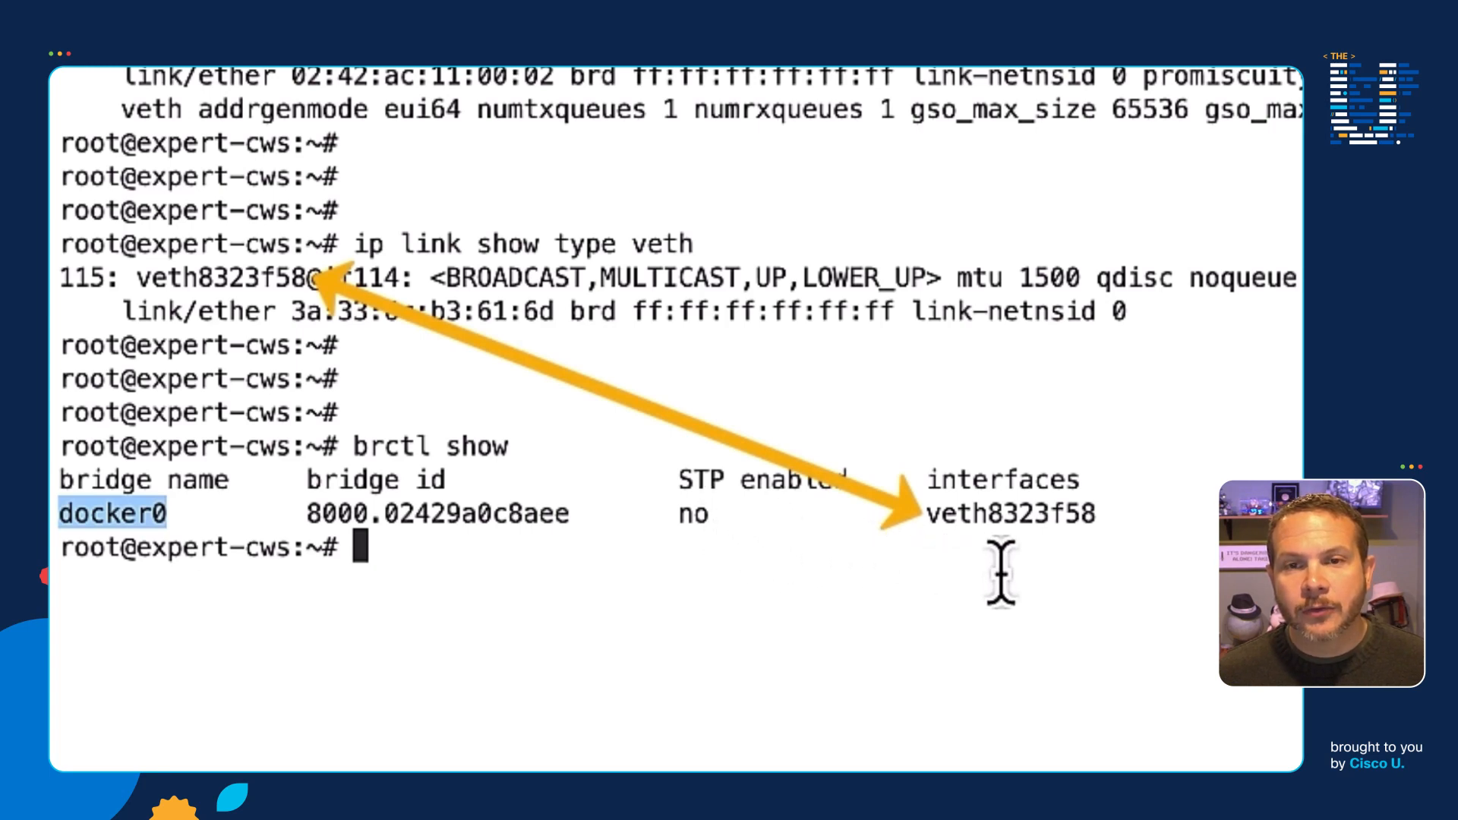